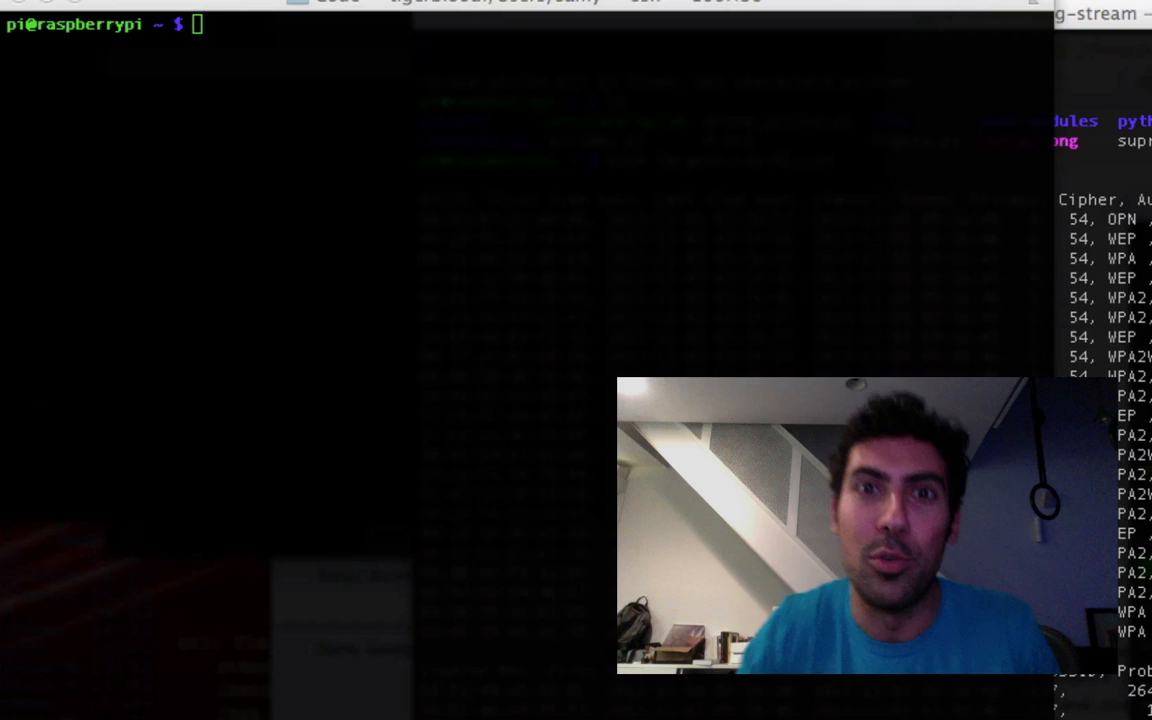
# Launch ./drone_strike from the Raspberry Pi shell so it begins finding and deauthing drone clients
pyautogui.write('./drone_strike')
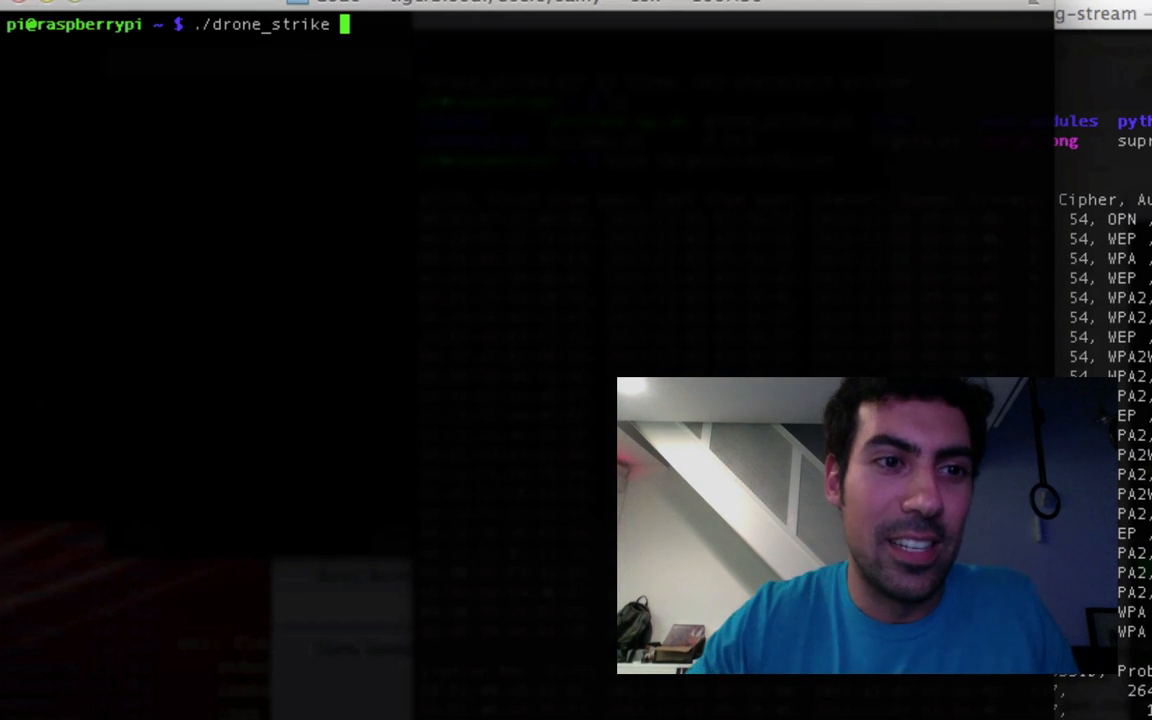
pyautogui.press('Return')
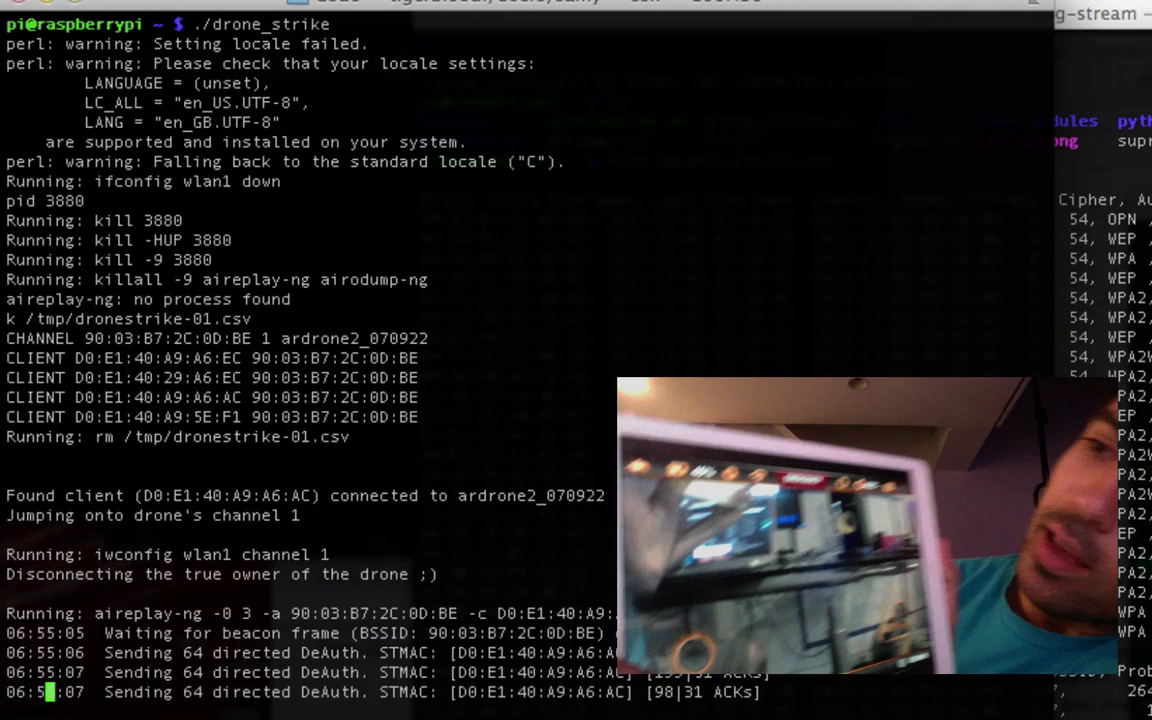
# Follow the aireplay-ng deauth output as drone_strike disconnects further clients of ardrone2_070922
pyautogui.scroll(-3)
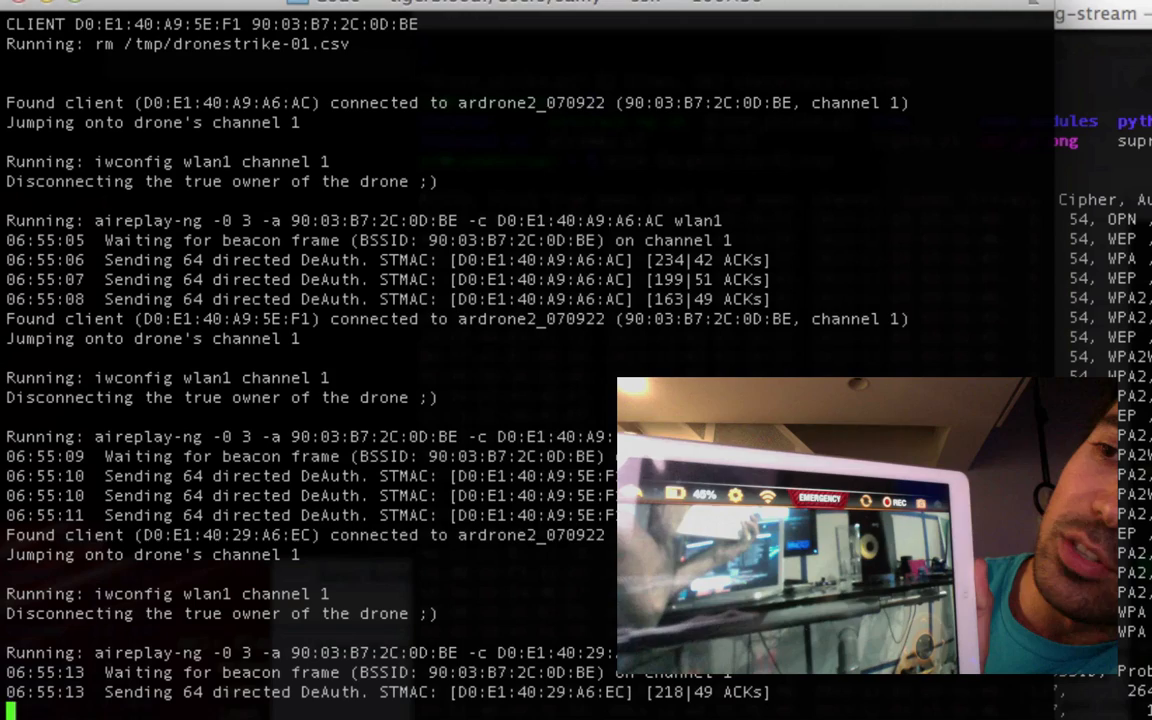
pyautogui.scroll(-3)
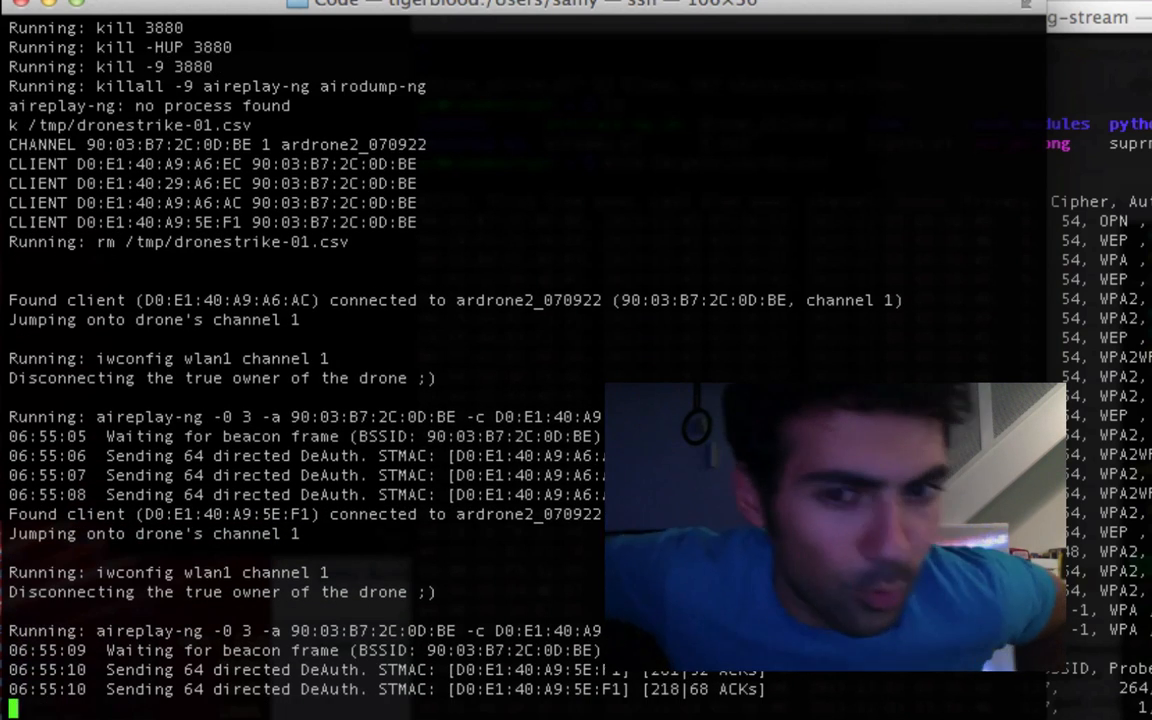
# Scroll the AR.Drone 2.0 Elite Edition page through specifications, pack contents and compatible controllers
pyautogui.scroll(-3)
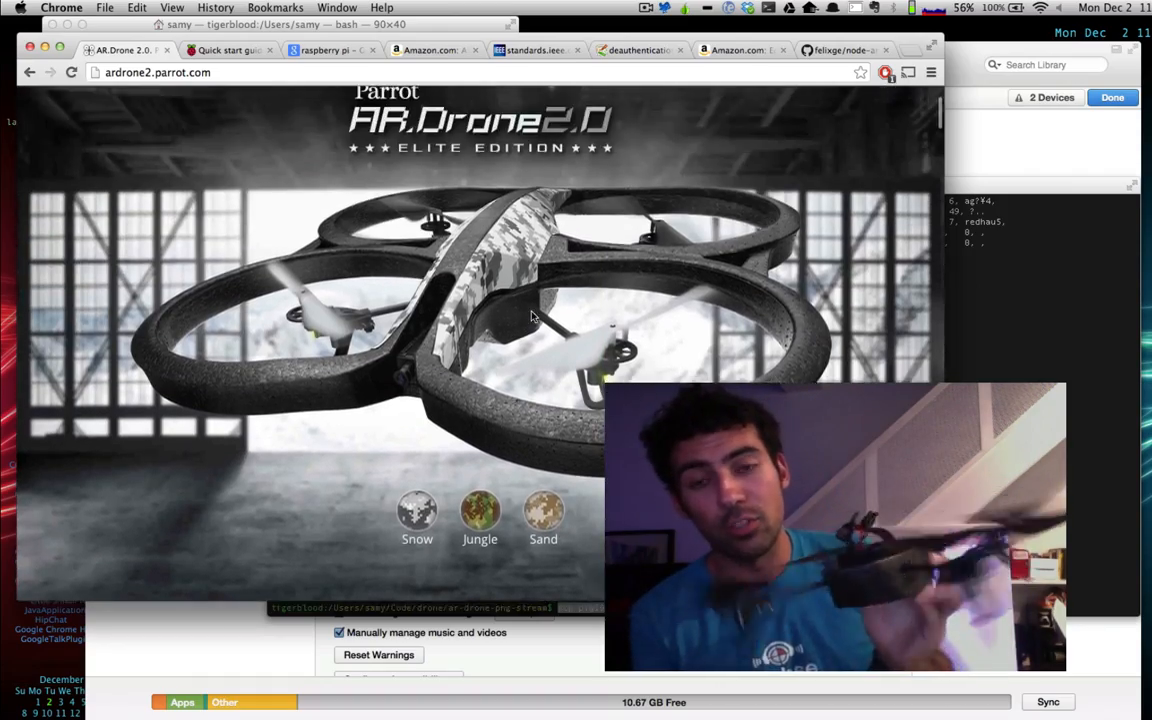
pyautogui.scroll(-3)
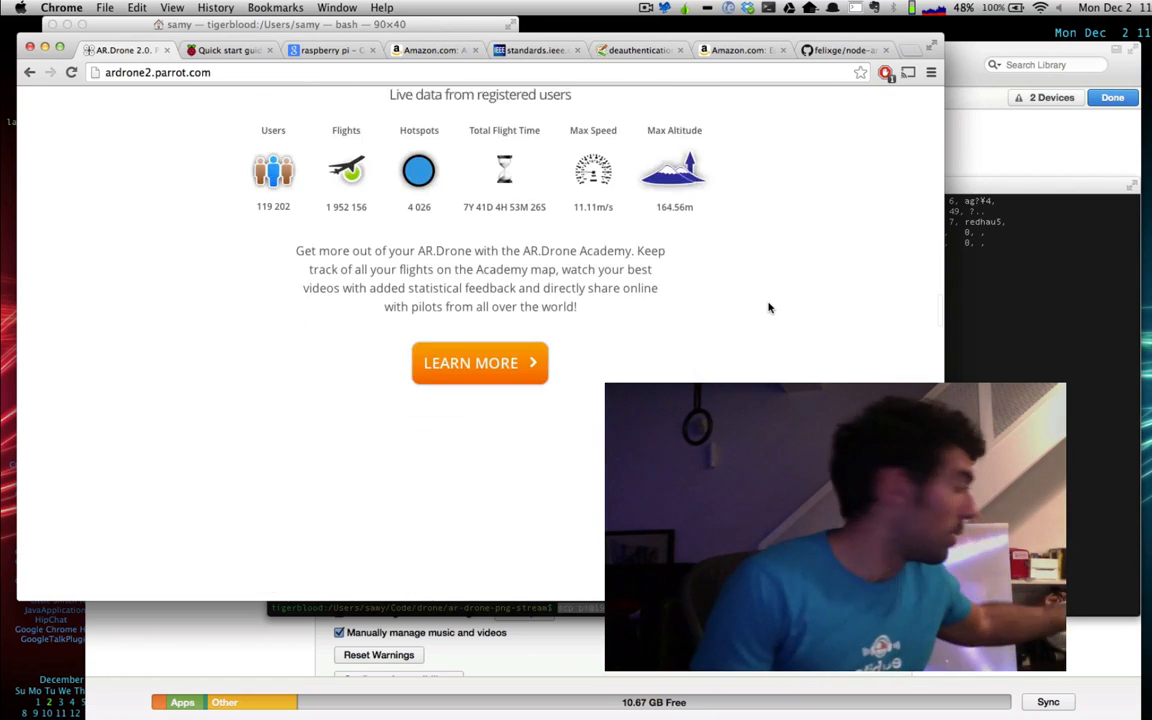
pyautogui.scroll(-3)
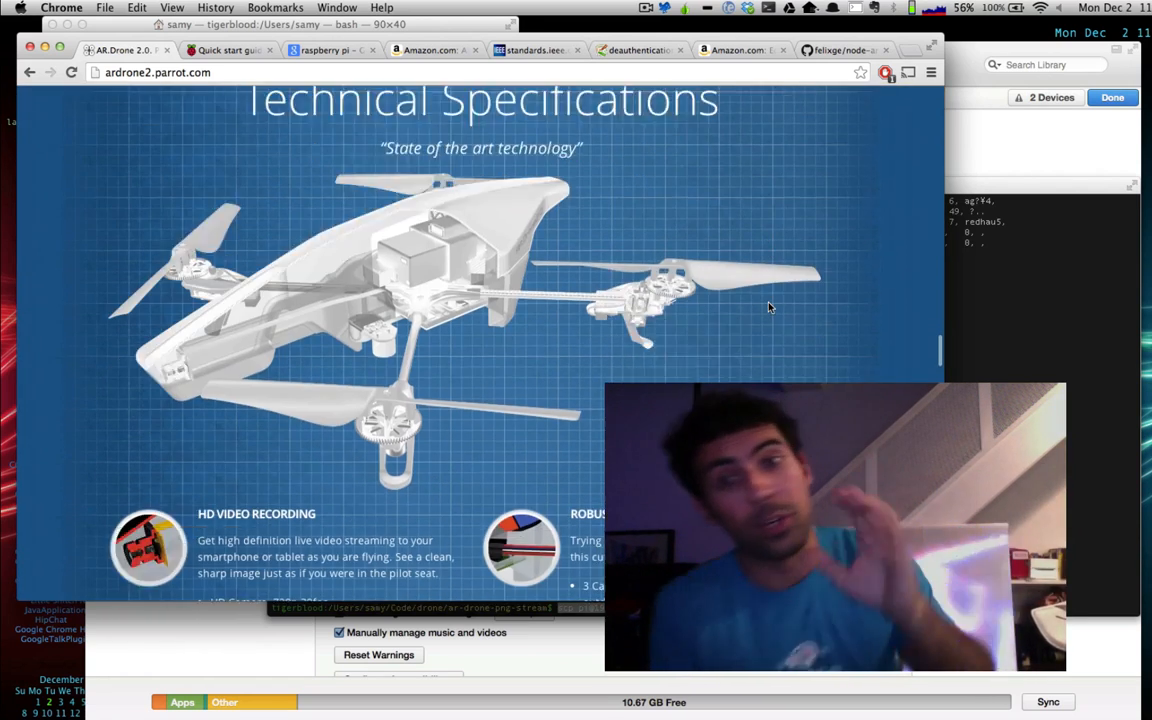
pyautogui.scroll(-3)
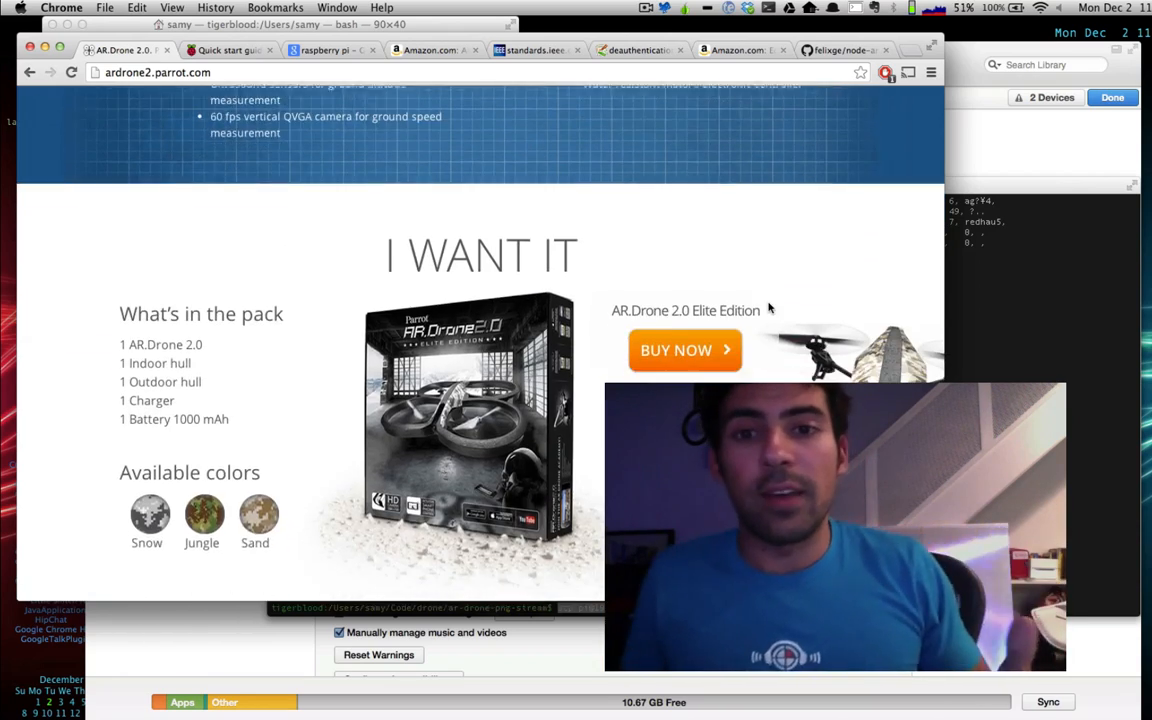
pyautogui.scroll(-3)
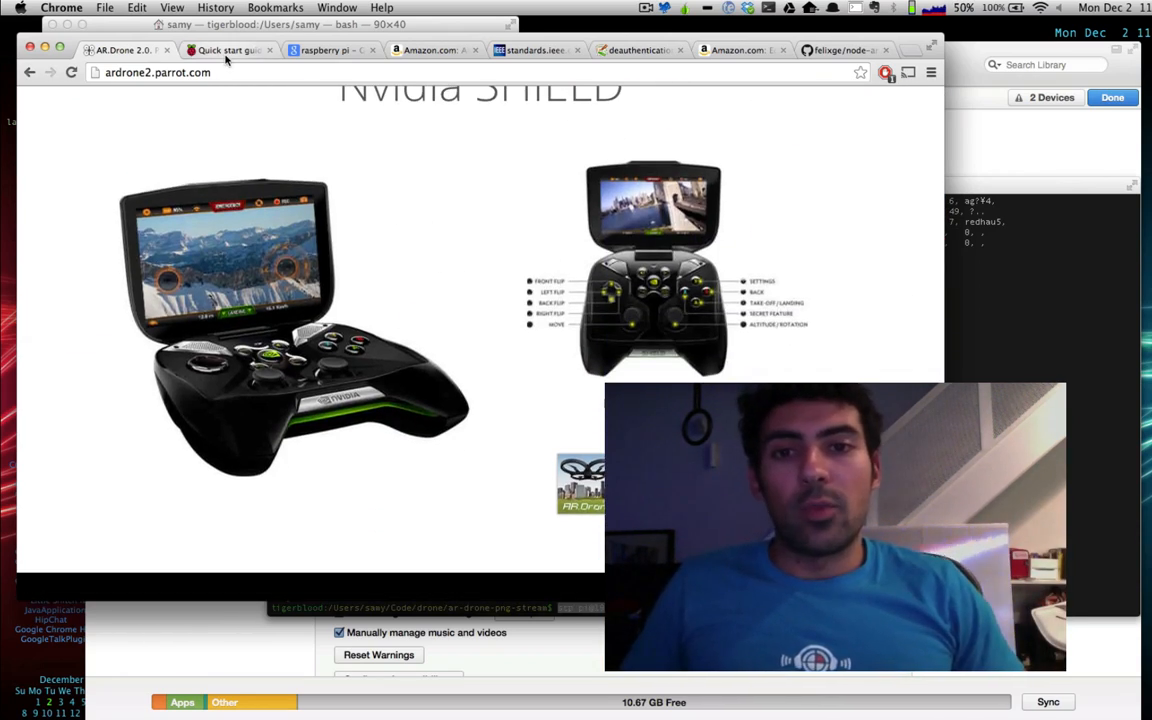
# Browse the Raspberry Pi Google Images results and enlarge a board photo
pyautogui.click(230, 50)
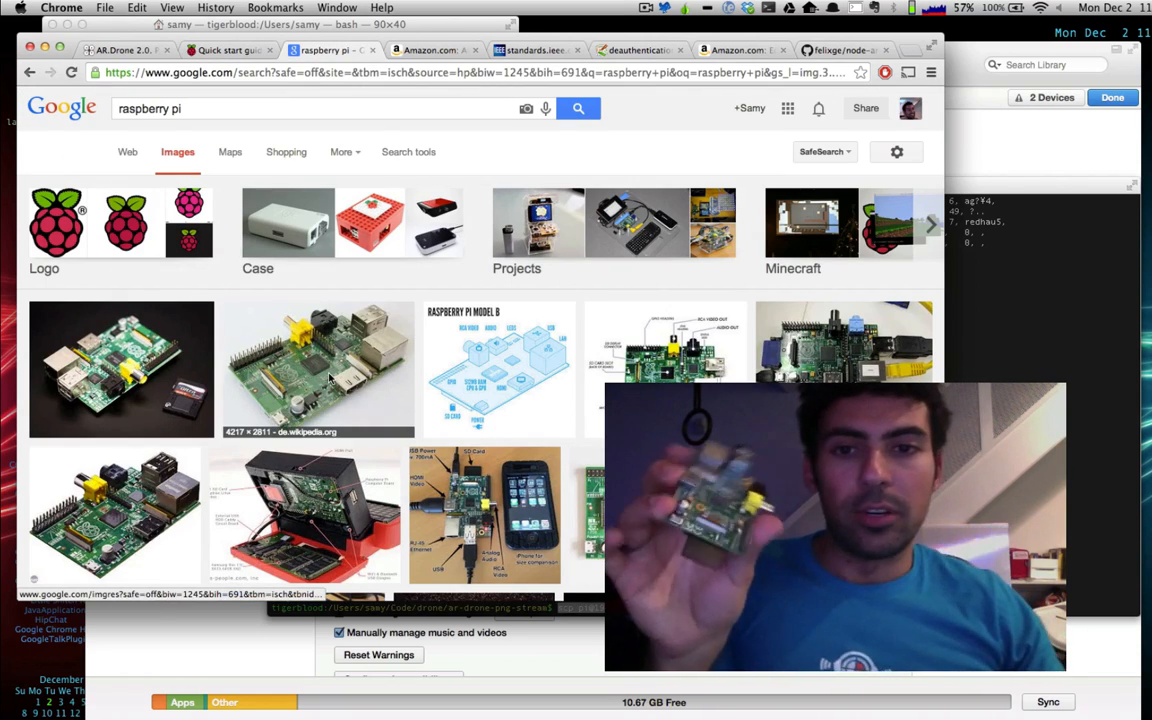
pyautogui.scroll(-3)
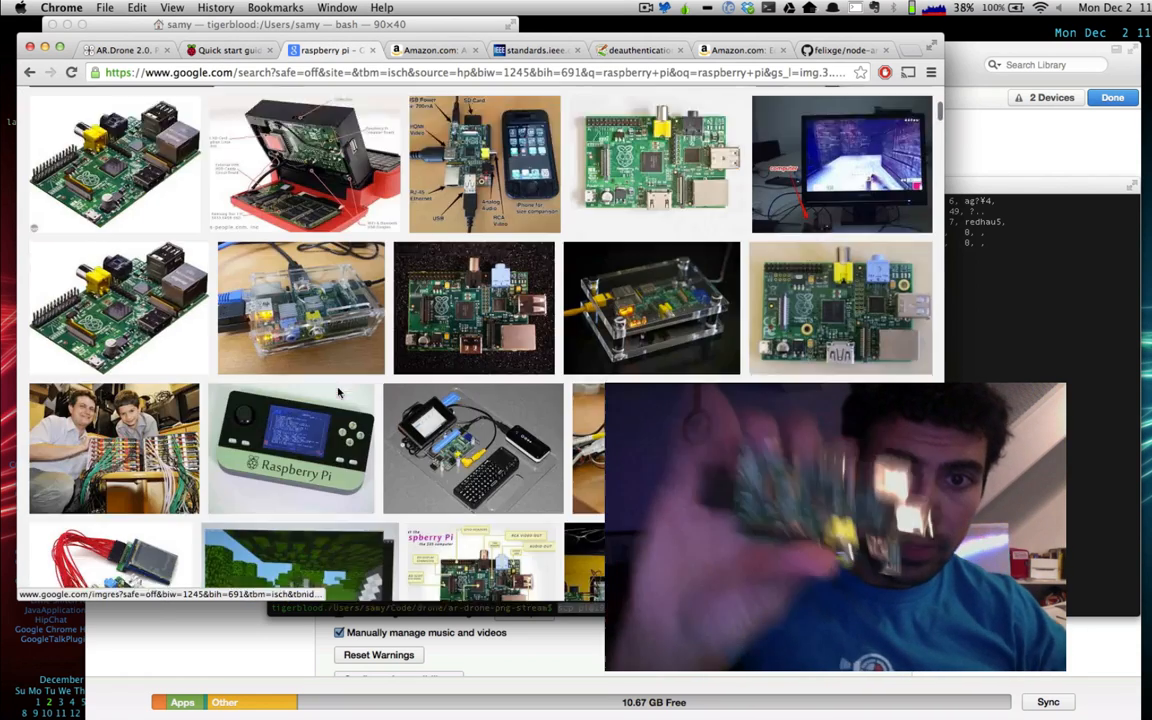
pyautogui.scroll(-3)
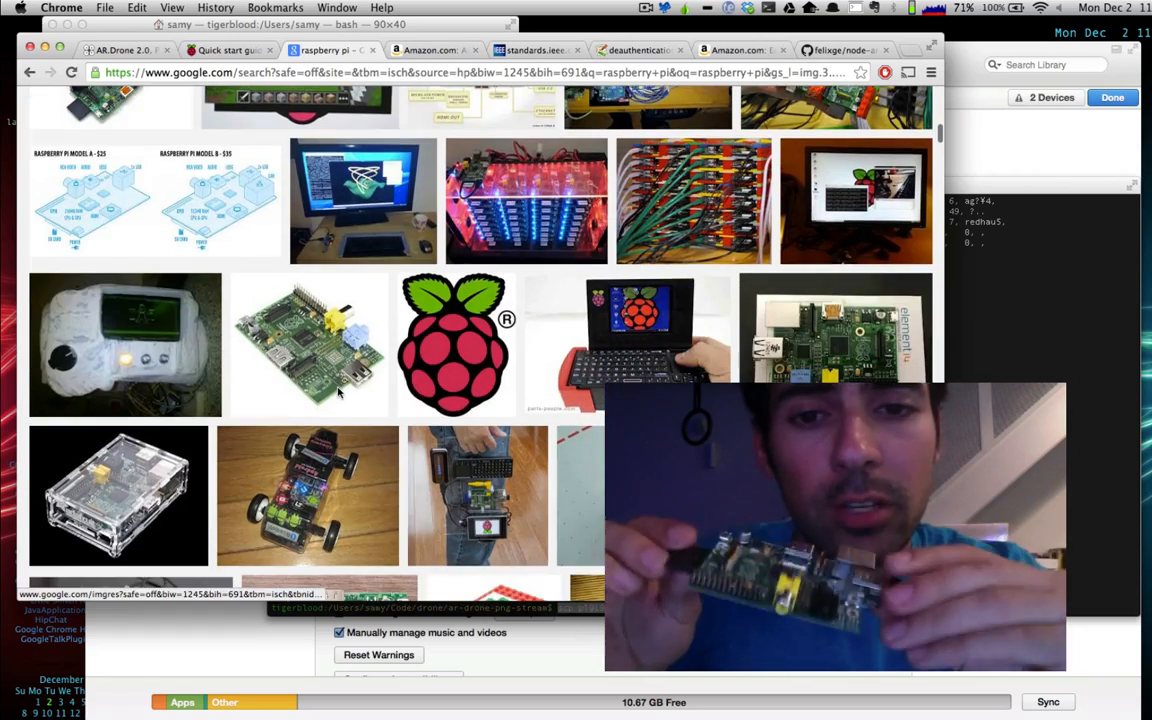
pyautogui.scroll(-3)
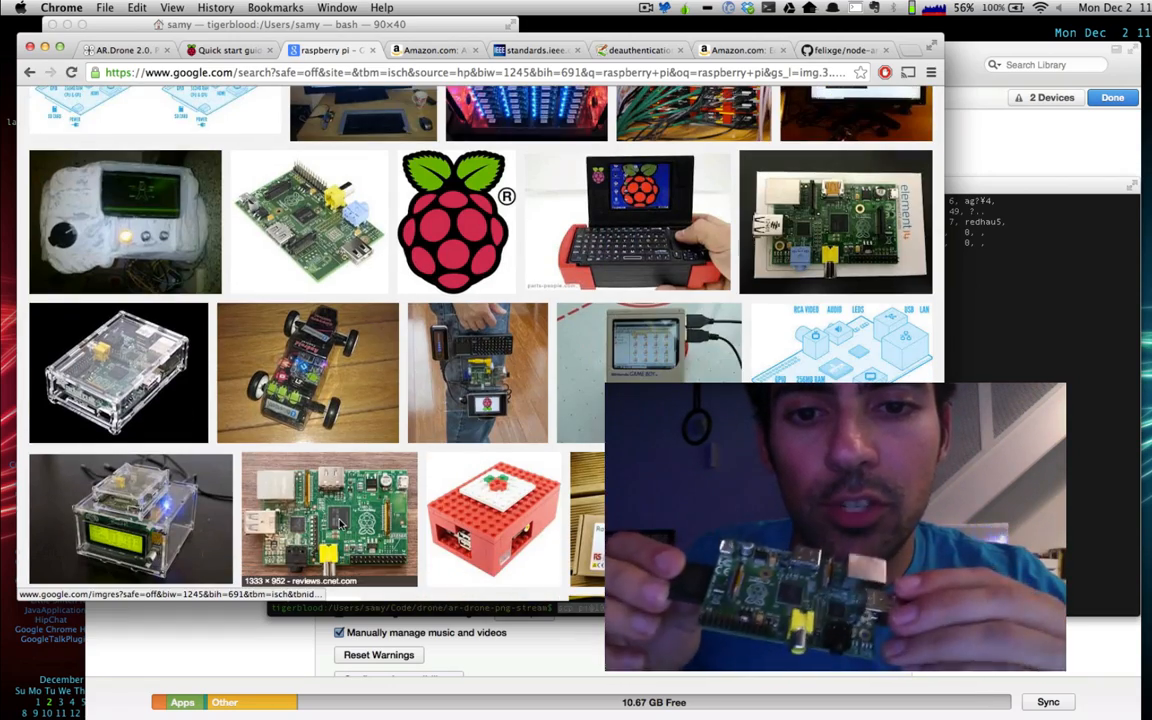
pyautogui.click(330, 520)
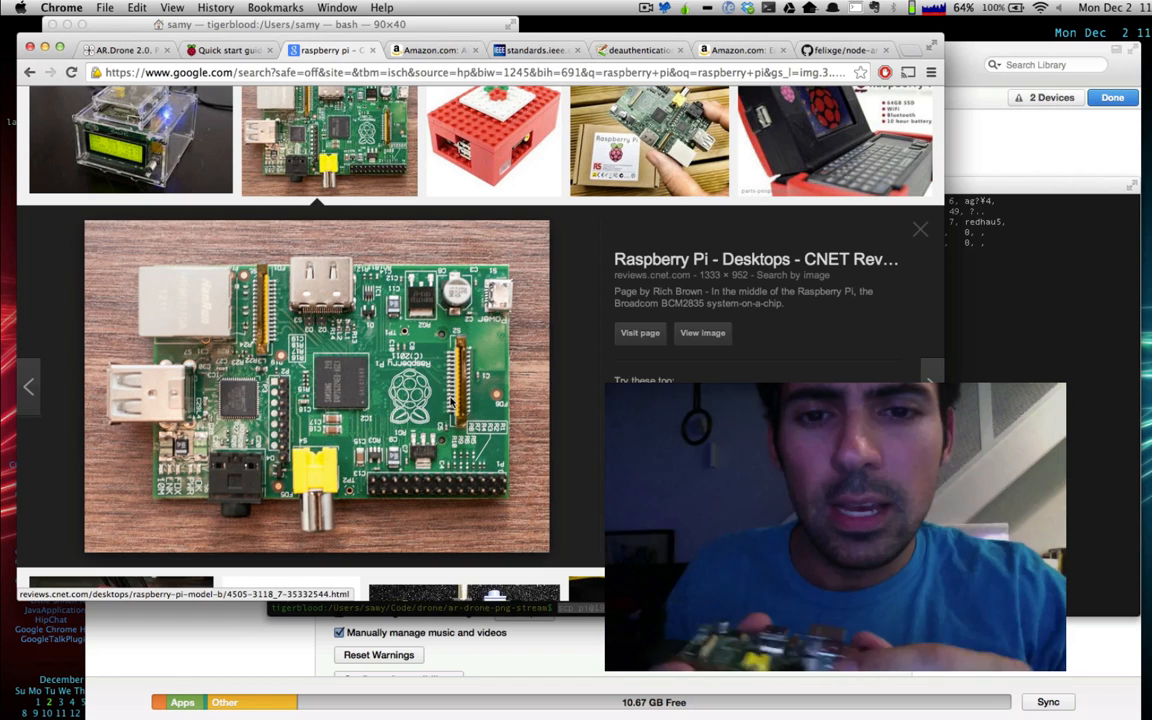
# Enter LOONIX in the search box and move to the Amazon Edimax Wi-Fi adapter listing
pyautogui.write('LOONIX')
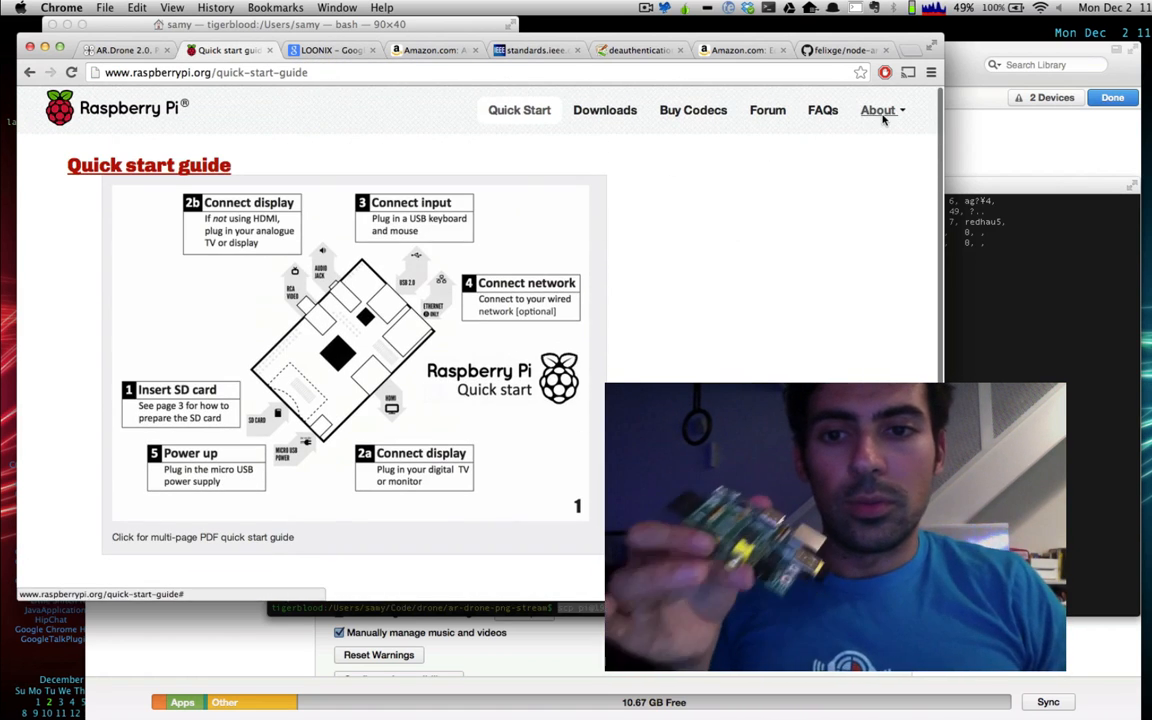
pyautogui.click(876, 110)
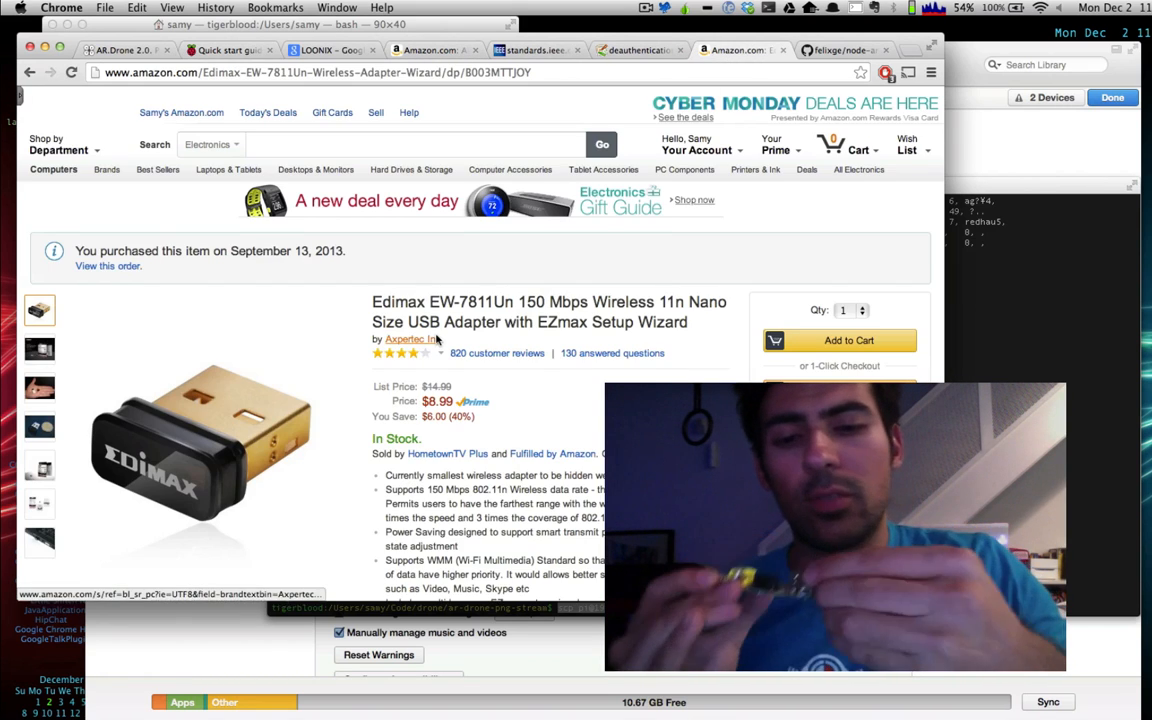
# Scroll through the Edimax nano USB adapter listing before the Alfa AWUS036H adapter page
pyautogui.scroll(-3)
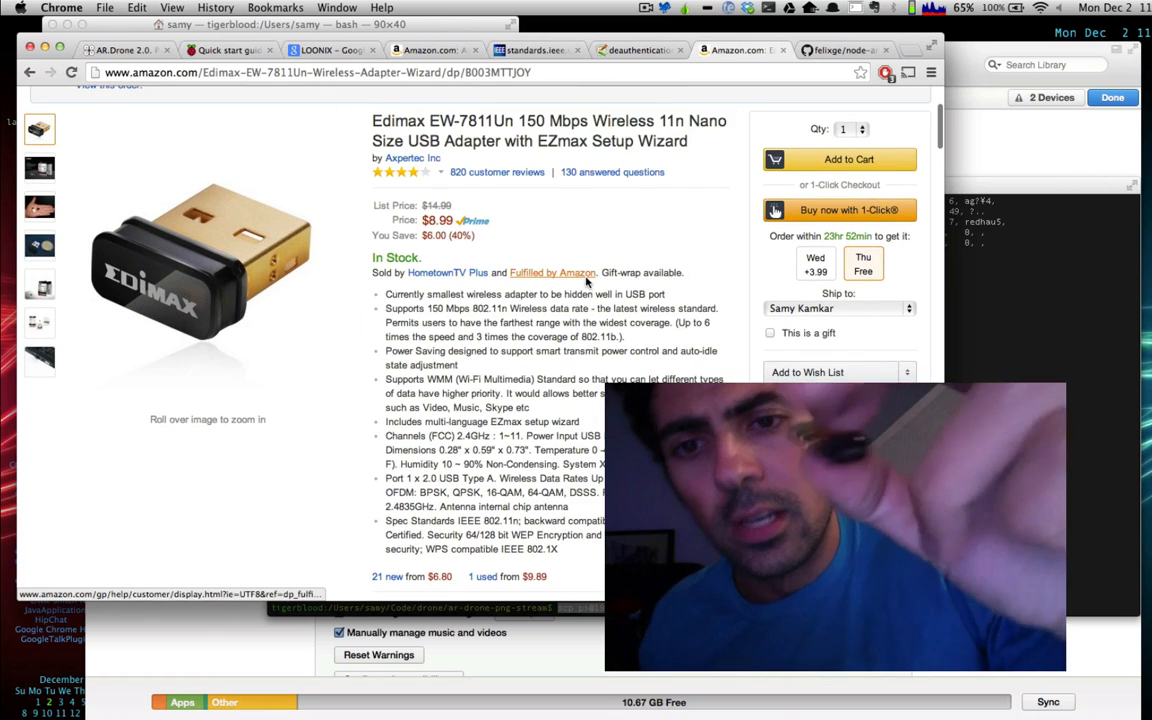
pyautogui.scroll(-3)
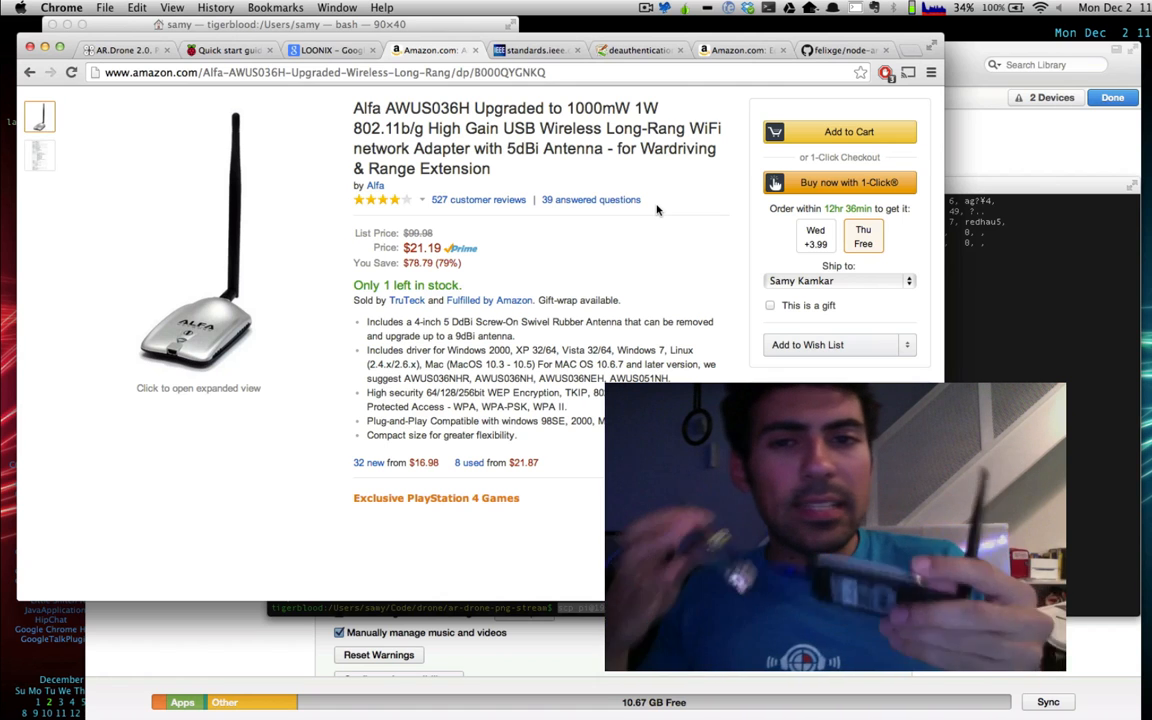
pyautogui.moveTo(622, 172)
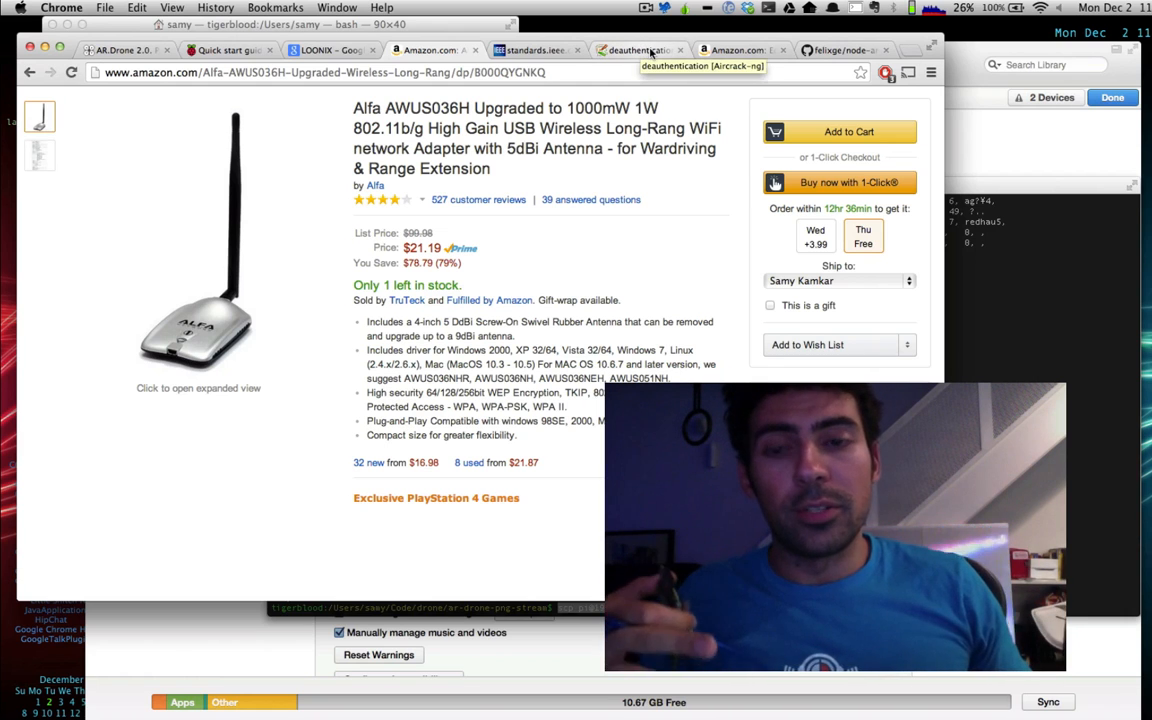
# Read the Aircrack-ng Deauthentication article's description and usage, then go to the LOONIX results
pyautogui.click(640, 50)
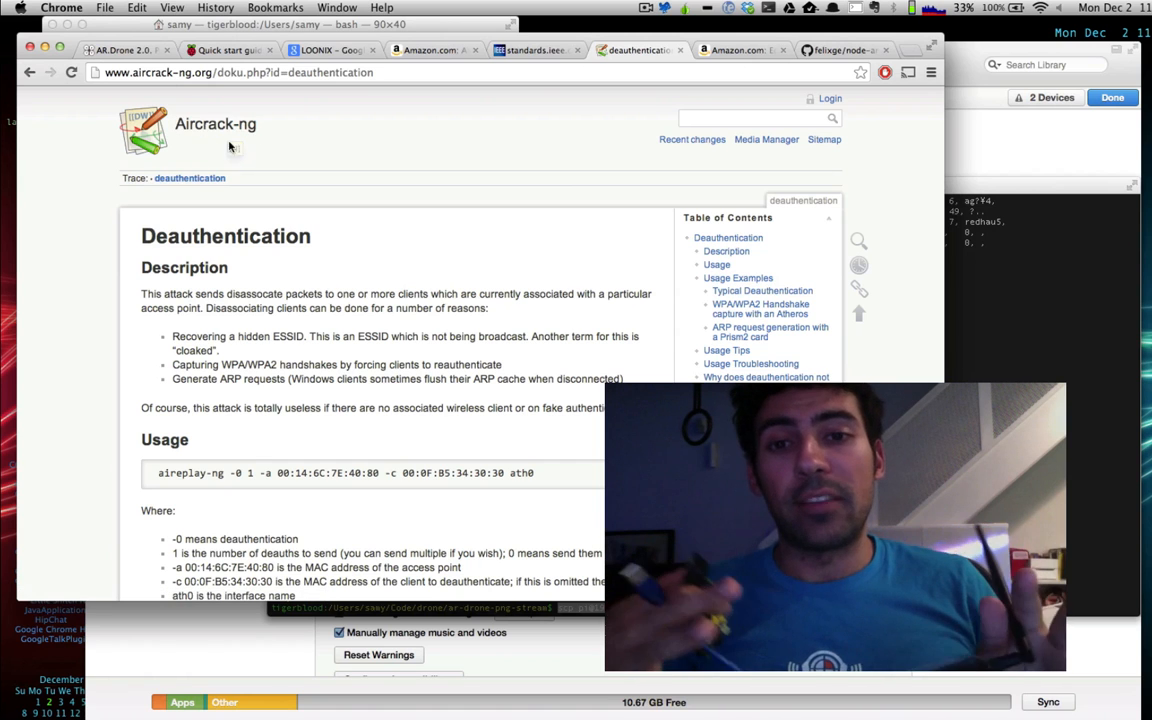
pyautogui.moveTo(536, 164)
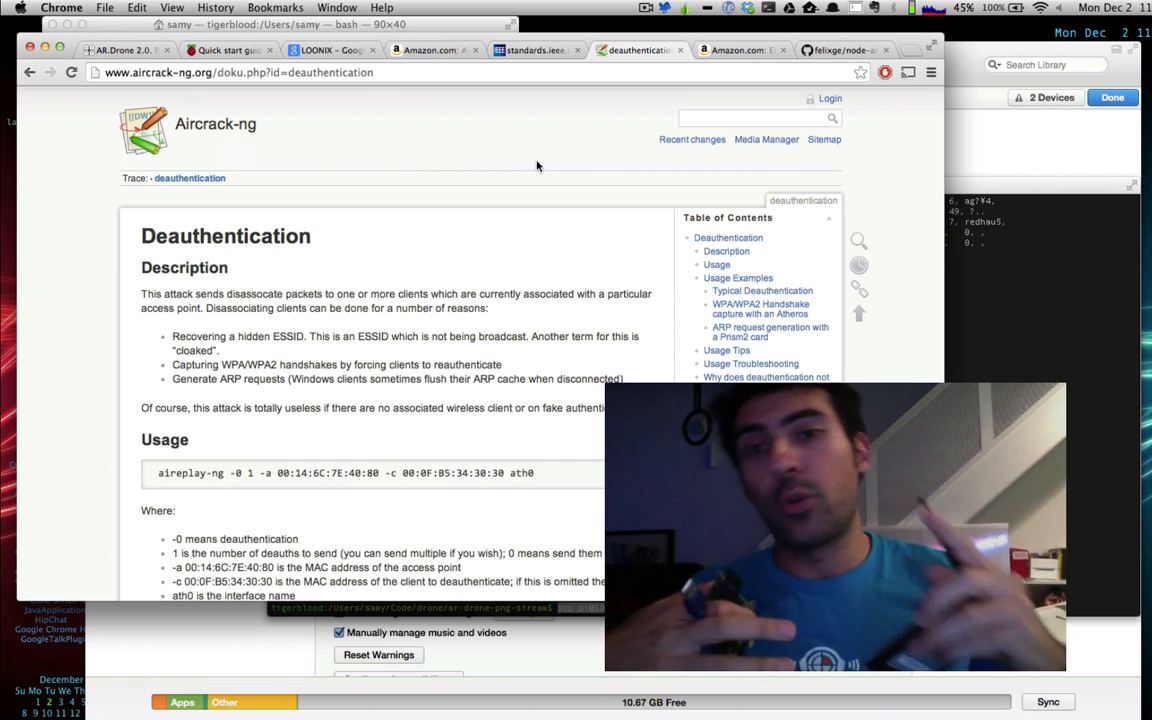
pyautogui.scroll(-3)
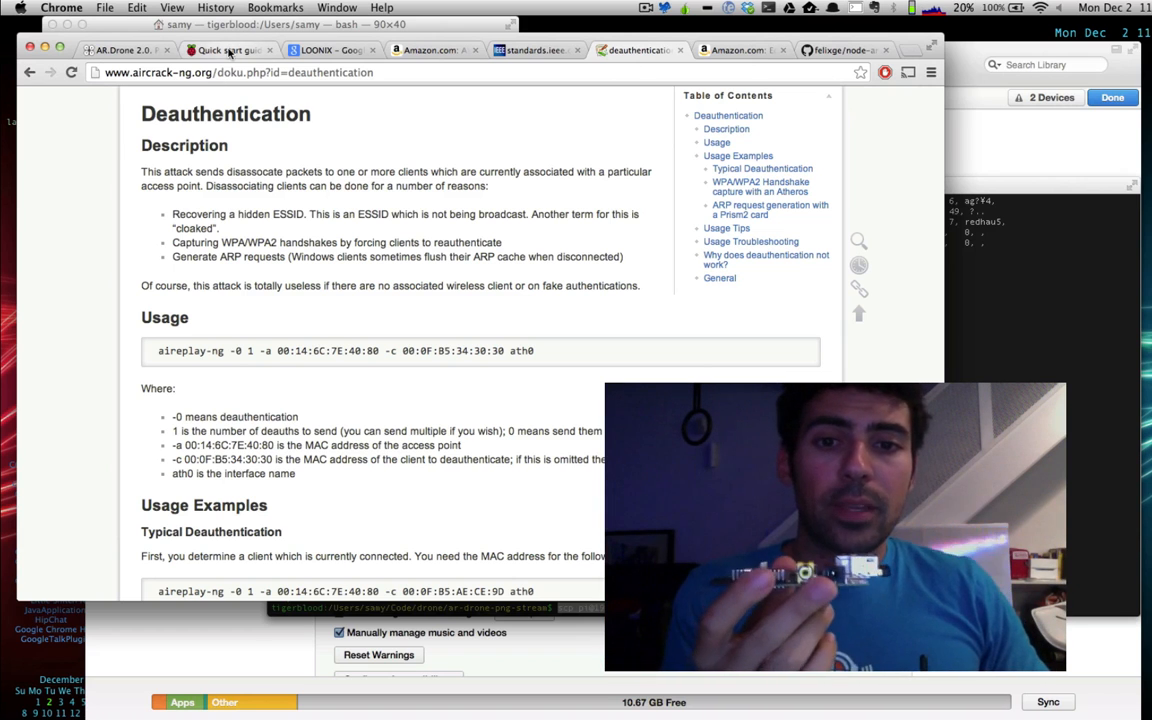
pyautogui.click(330, 50)
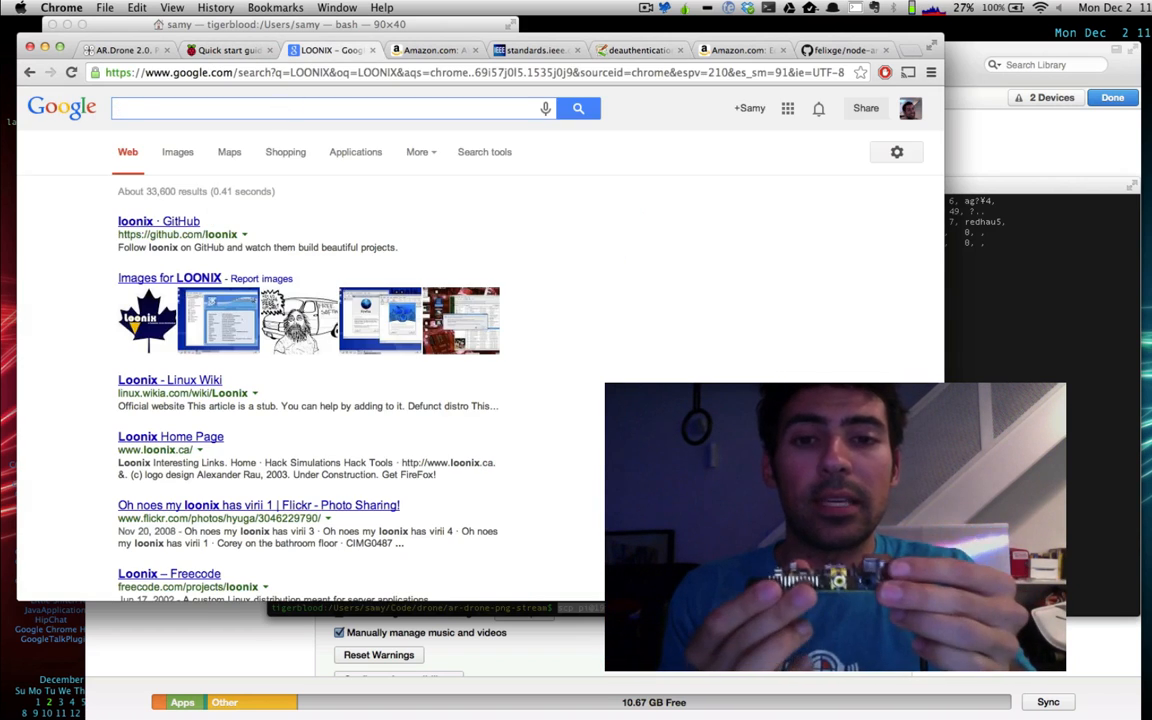
# Search Google for usb battery pack, view the Innergie PocketCell listing, and return to the Deauthentication article
pyautogui.write('usb battery pack')
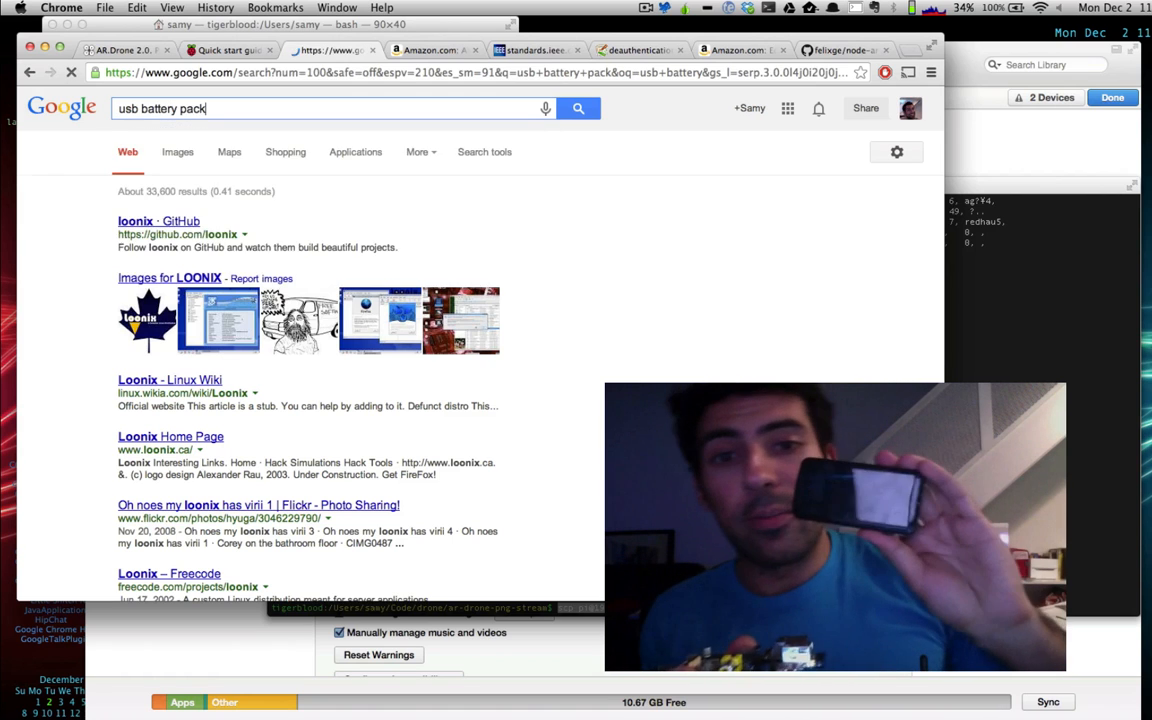
pyautogui.click(578, 108)
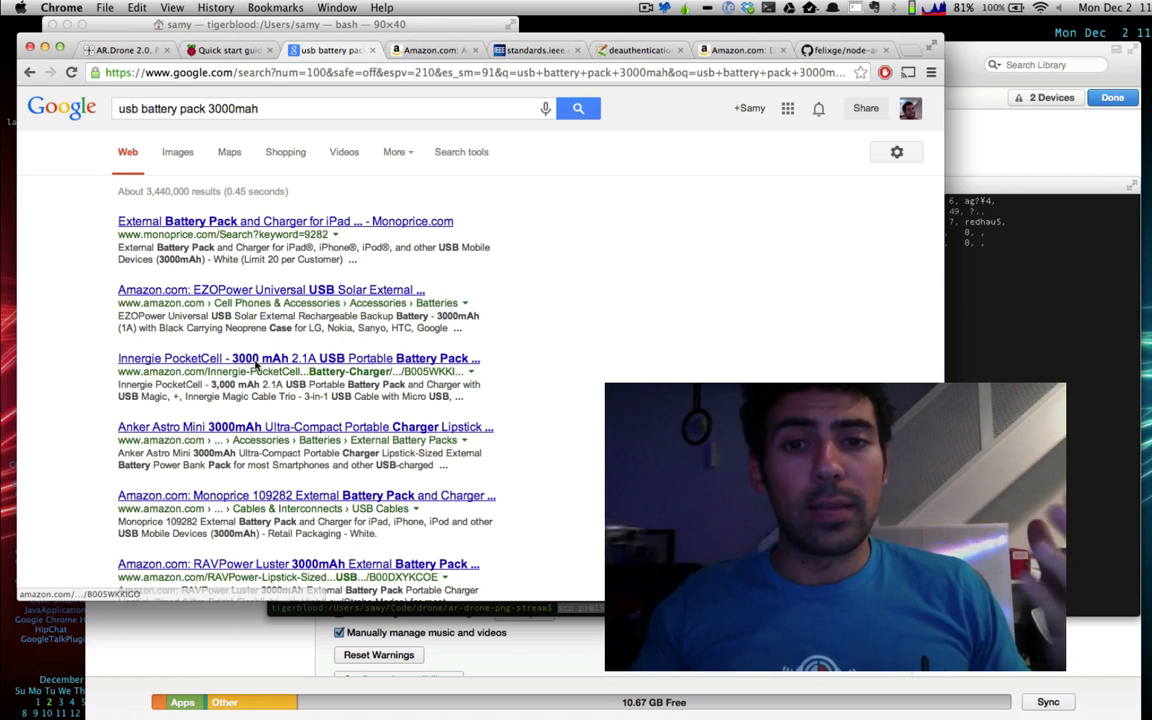
pyautogui.click(296, 356)
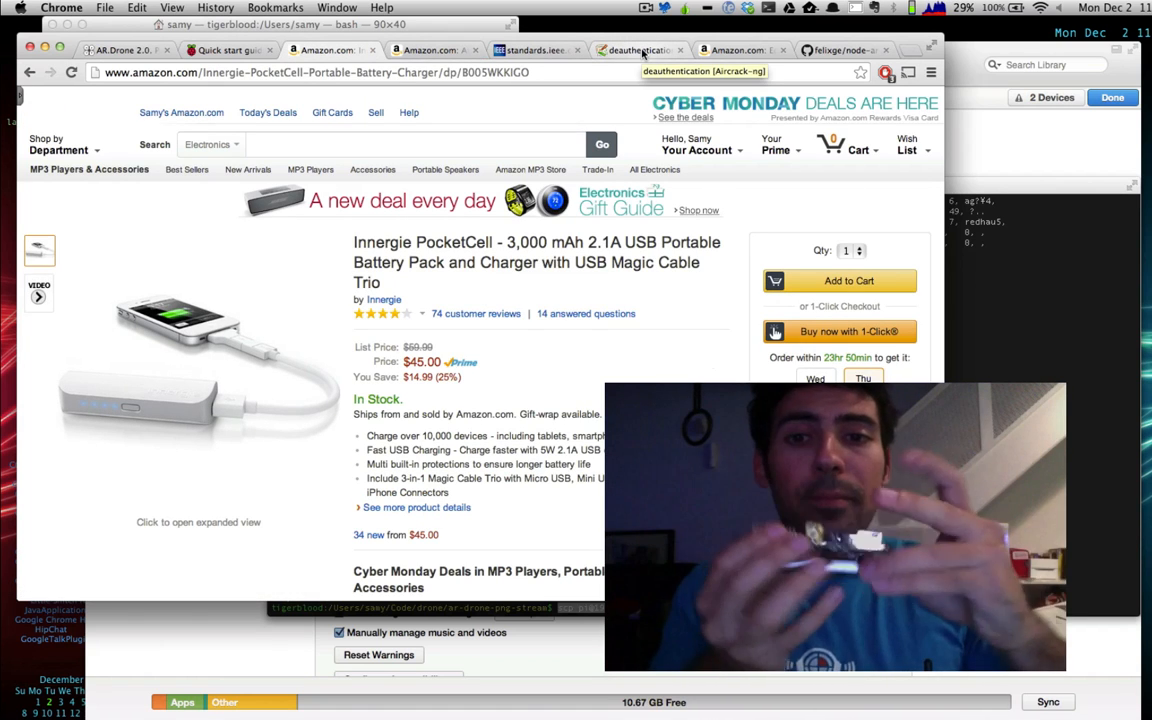
pyautogui.click(640, 50)
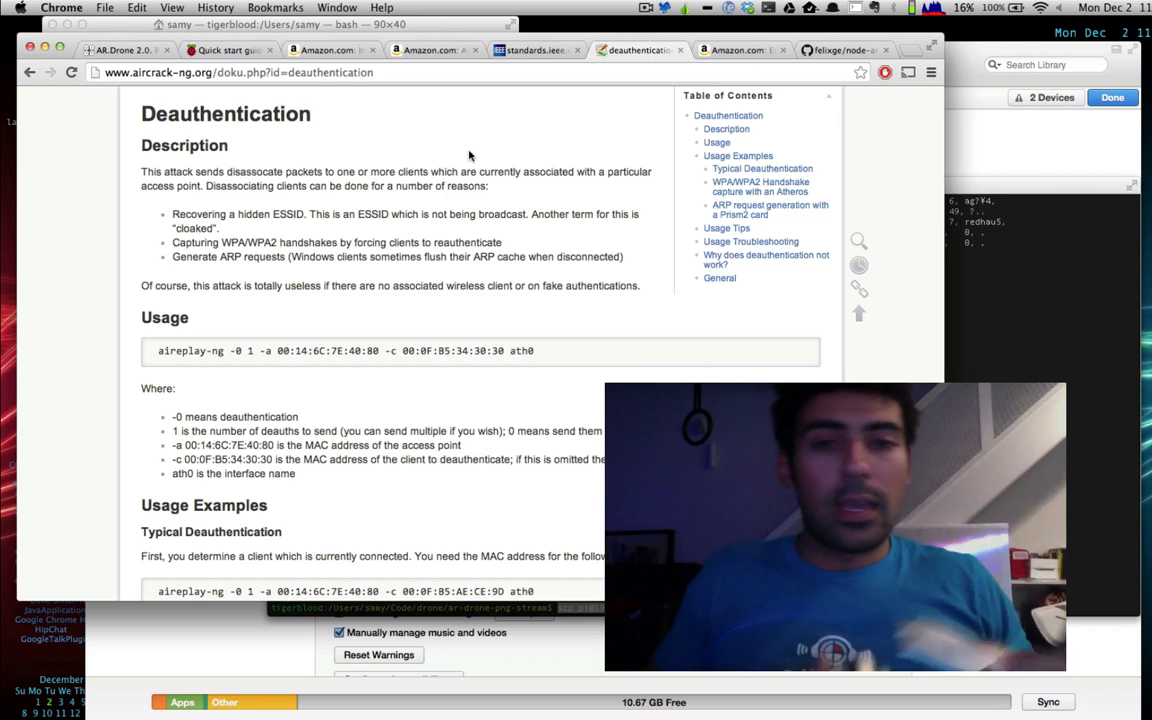
# Enter 'aircrack' as a search while locating the Parrot S.A. 00-12-1C entry in the IEEE OUI registry
pyautogui.write('aircrack')
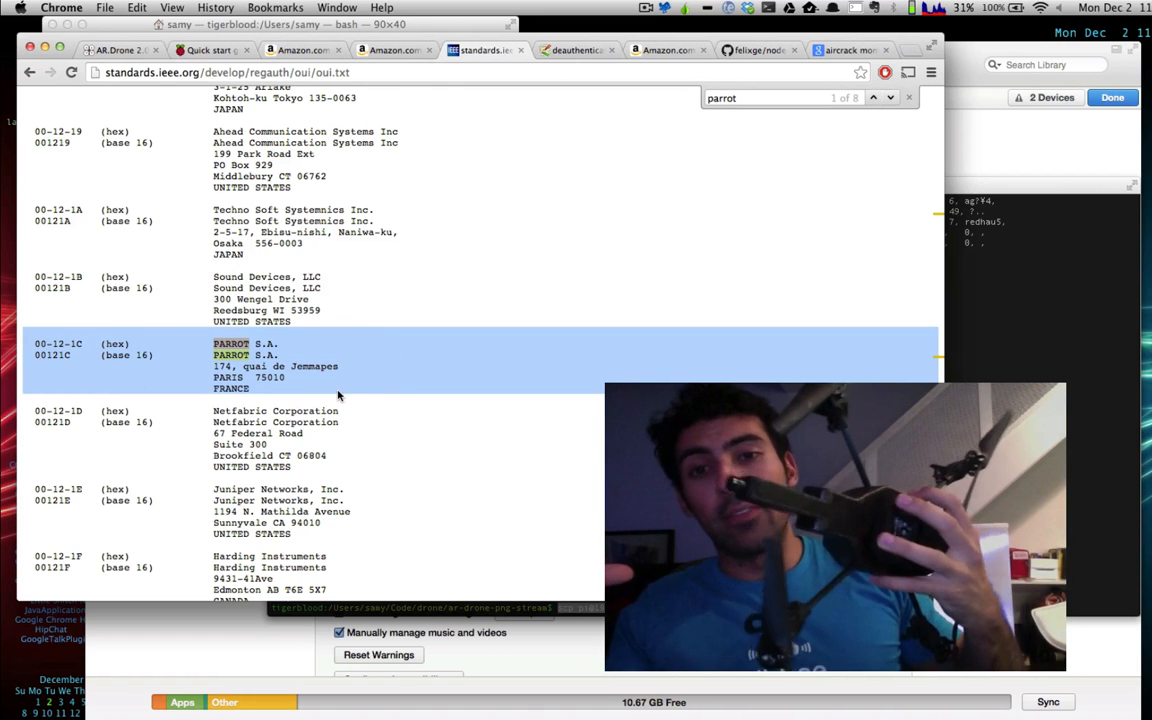
# View the airmon-ng documentation result, then return to the aircrack-ng Deauthentication page
pyautogui.click(850, 50)
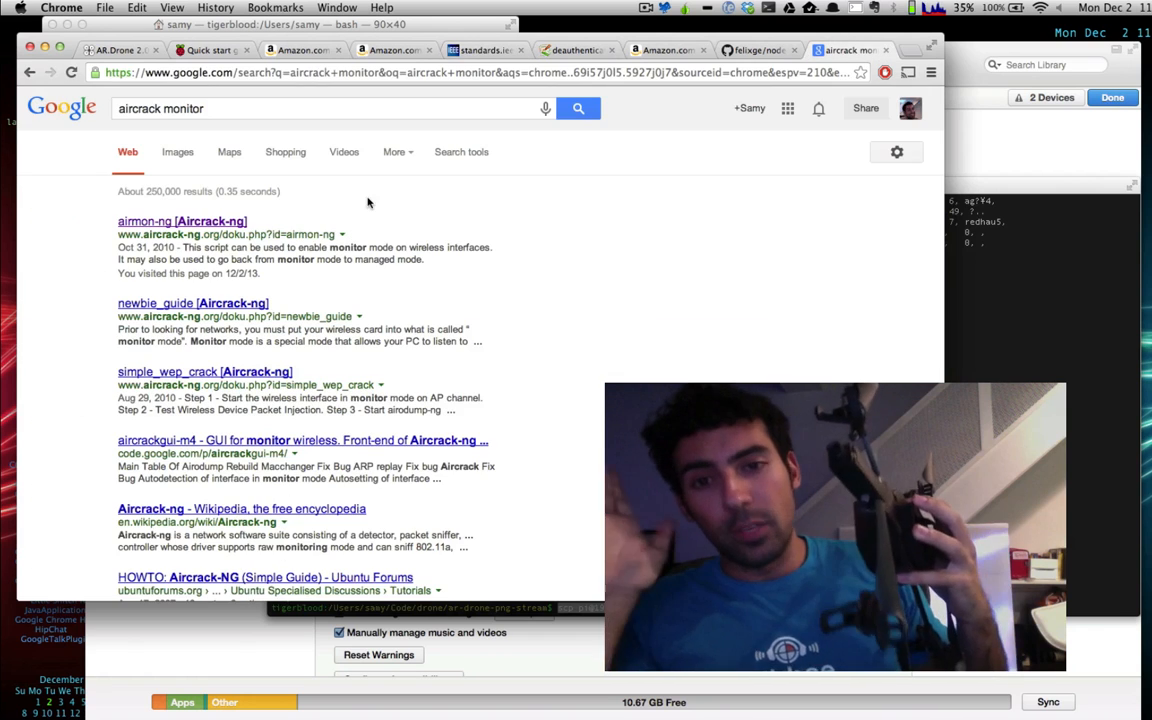
pyautogui.moveTo(228, 220)
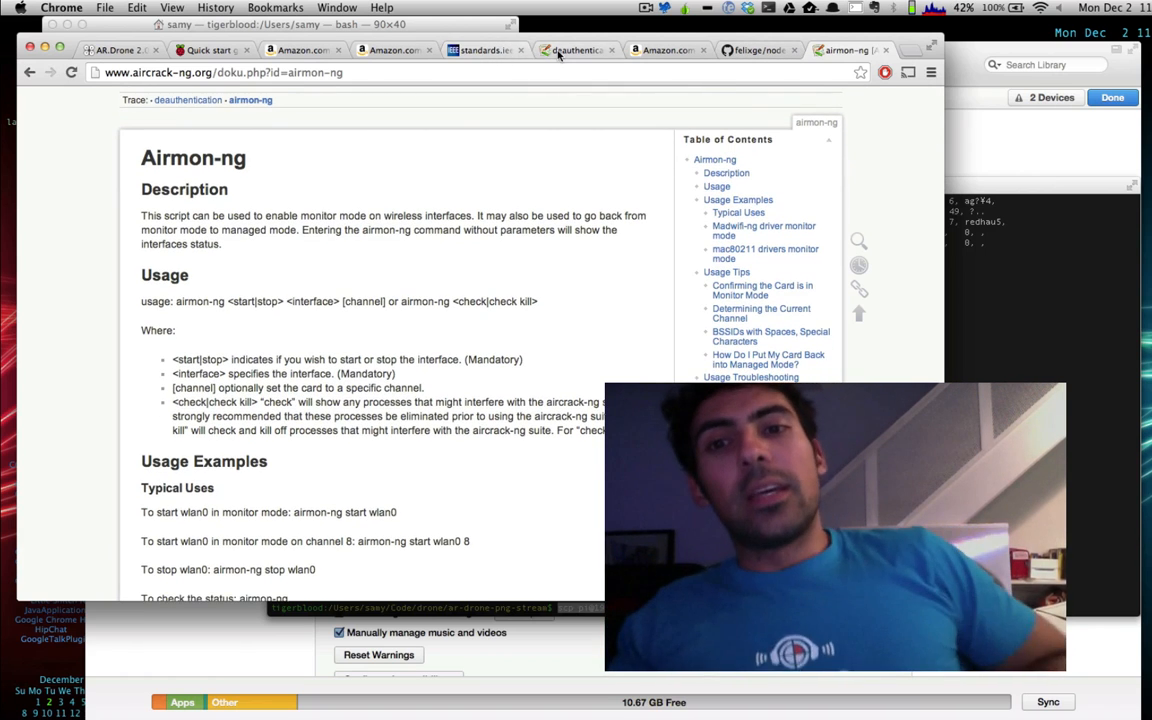
pyautogui.click(576, 50)
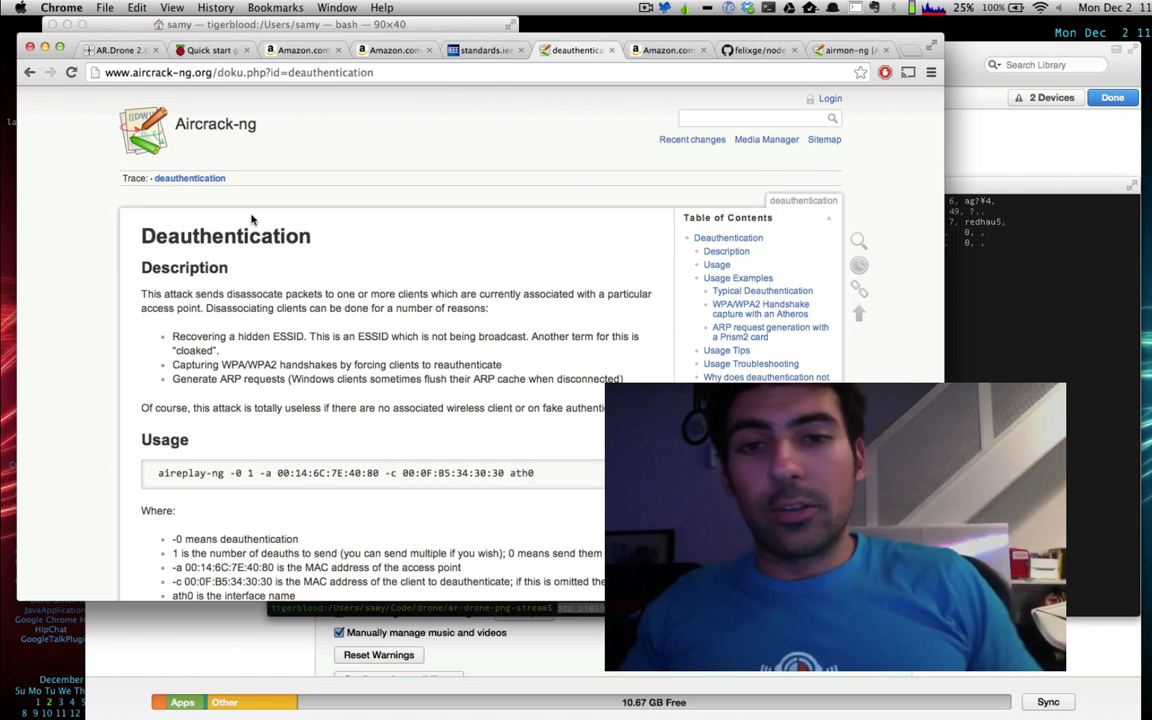
# Read the Typical Deauthentication example, then move to the GitHub felixge/node-ar-drone repository
pyautogui.doubleClick(224, 236)
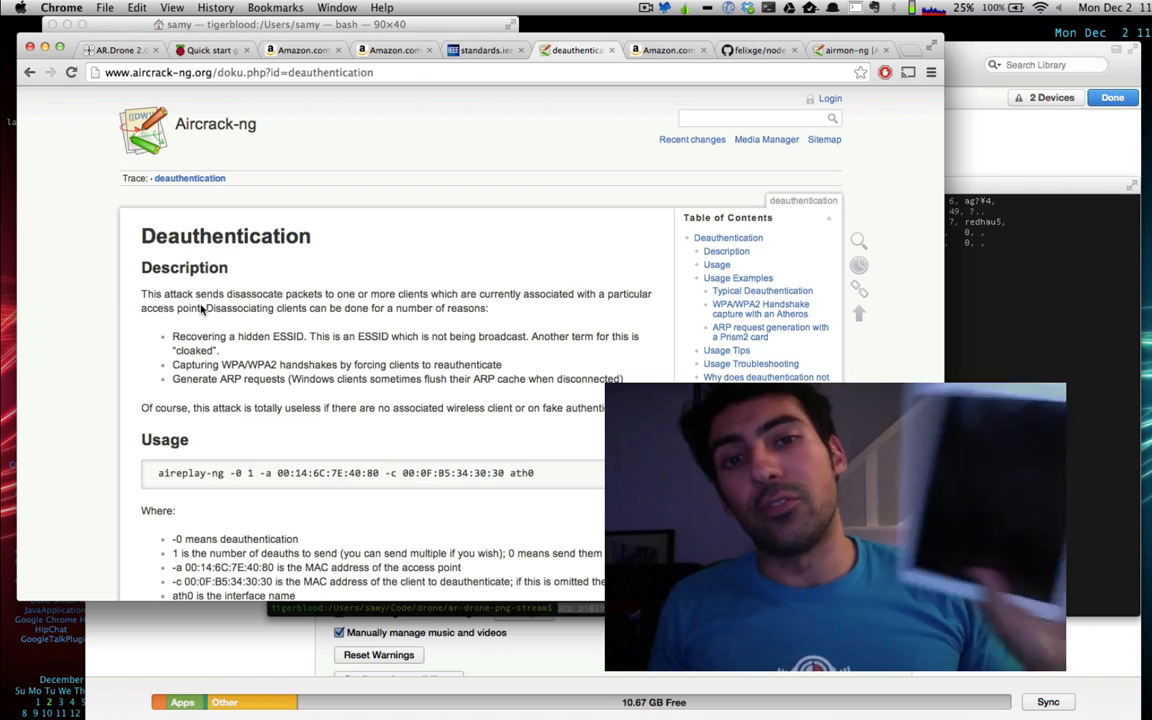
pyautogui.scroll(-3)
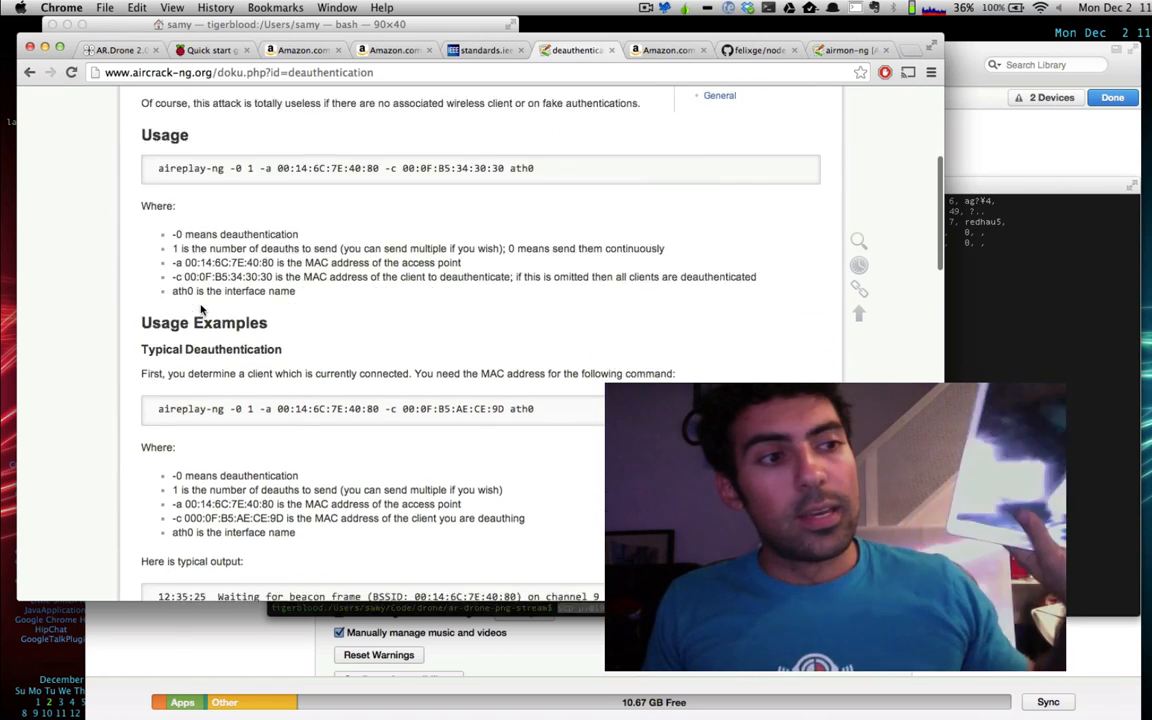
pyautogui.scroll(-3)
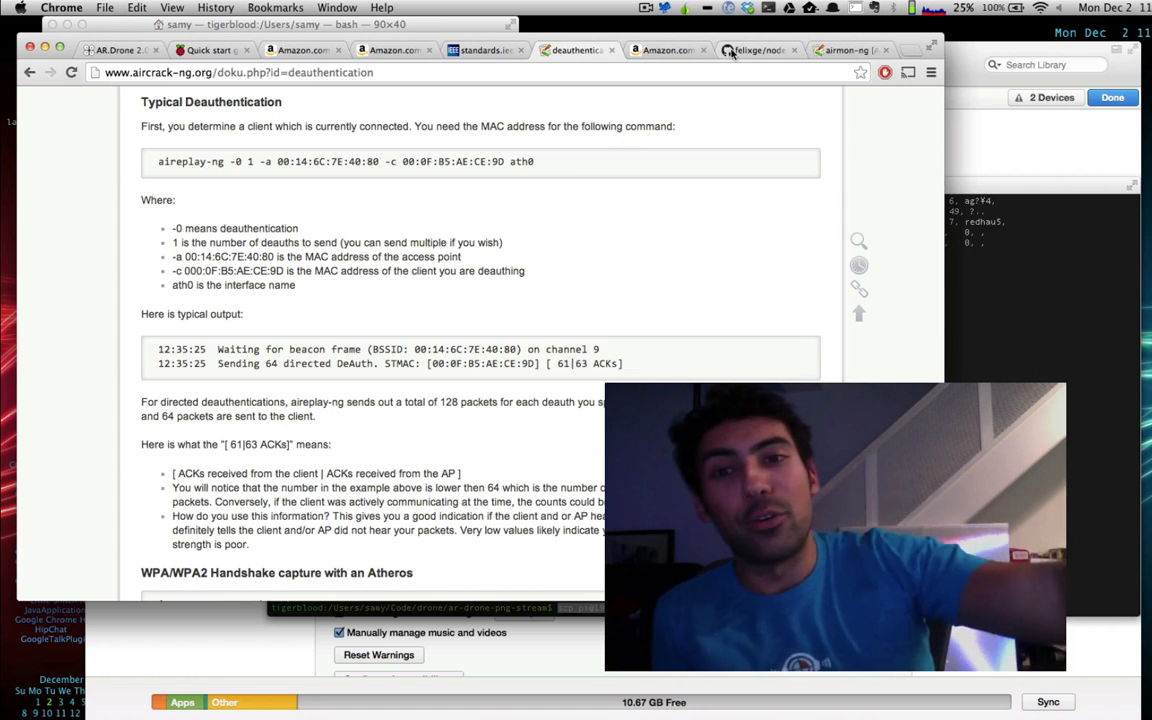
pyautogui.click(756, 50)
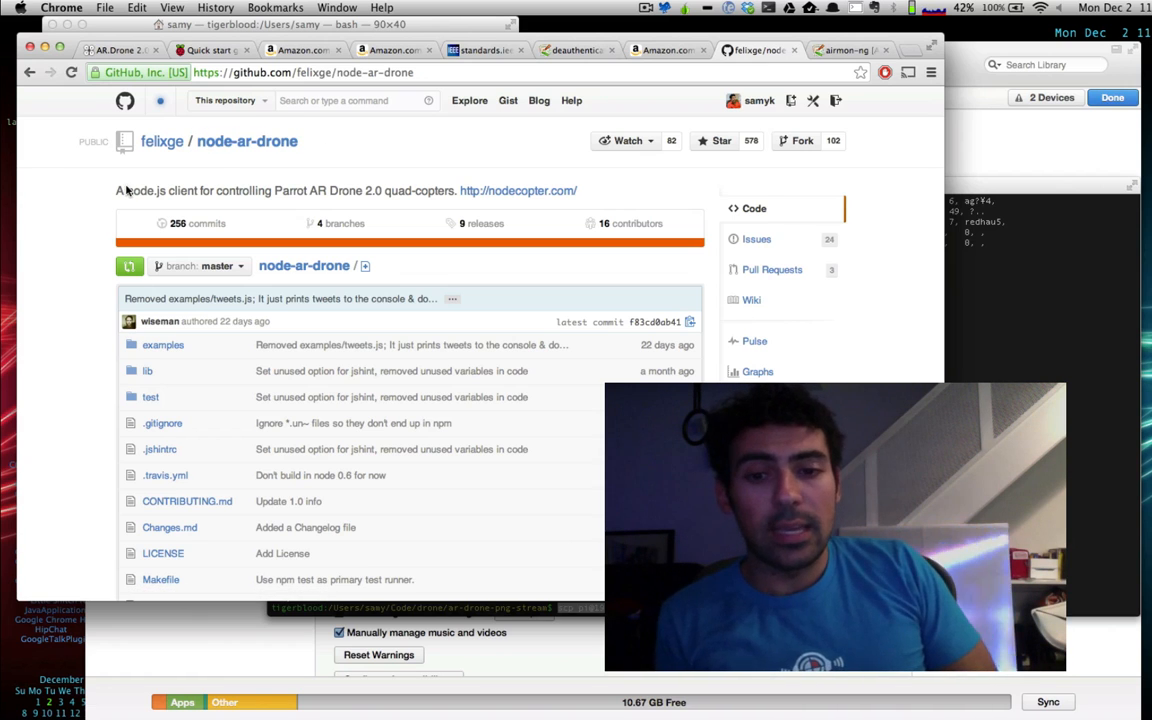
# Highlight the node-ar-drone project description and read down through the README's install and usage sections
pyautogui.moveTo(116, 190); pyautogui.dragTo(456, 190)
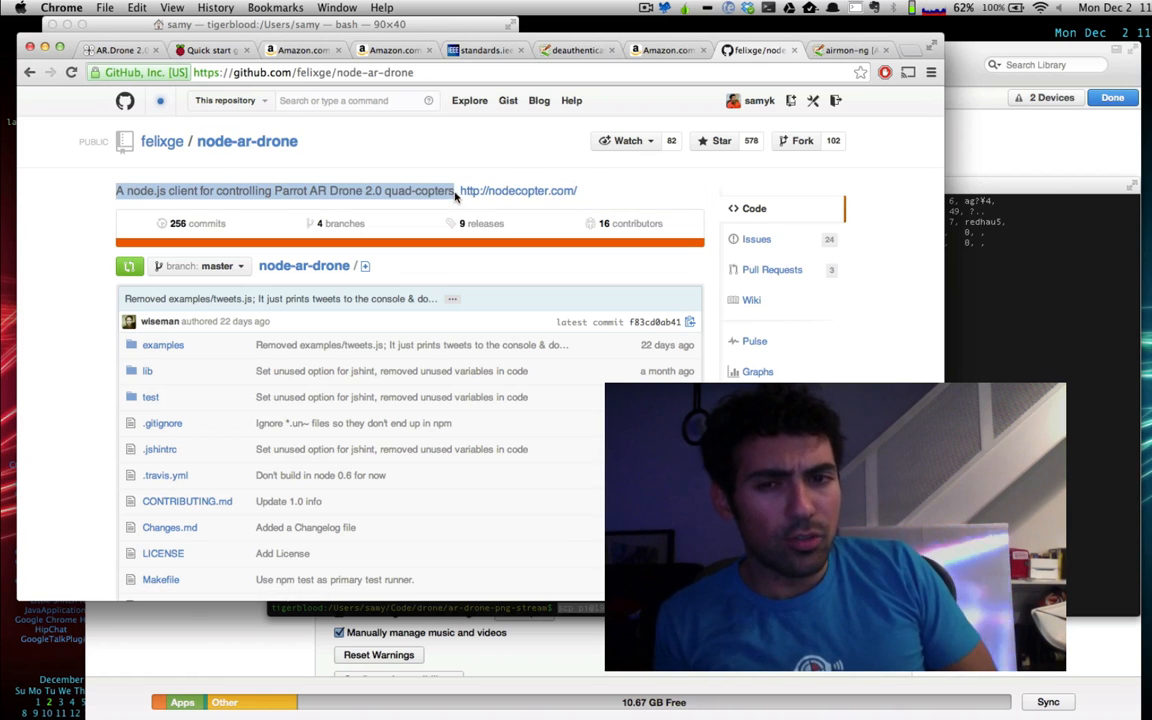
pyautogui.scroll(-3)
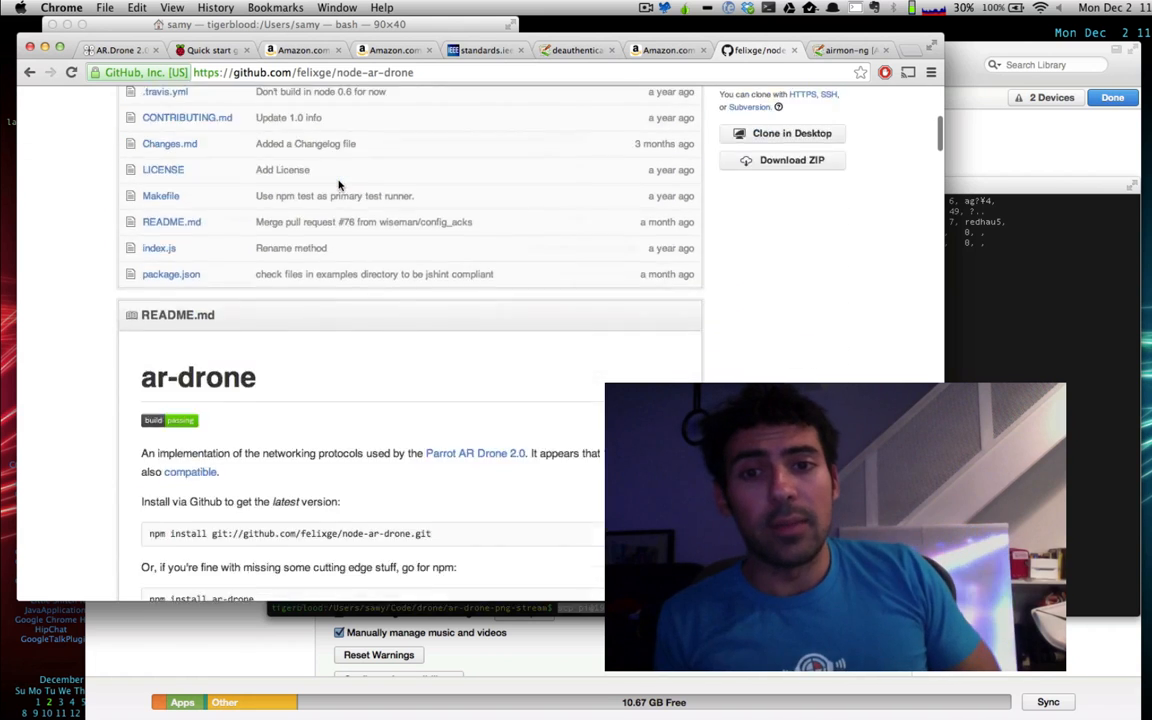
pyautogui.scroll(-3)
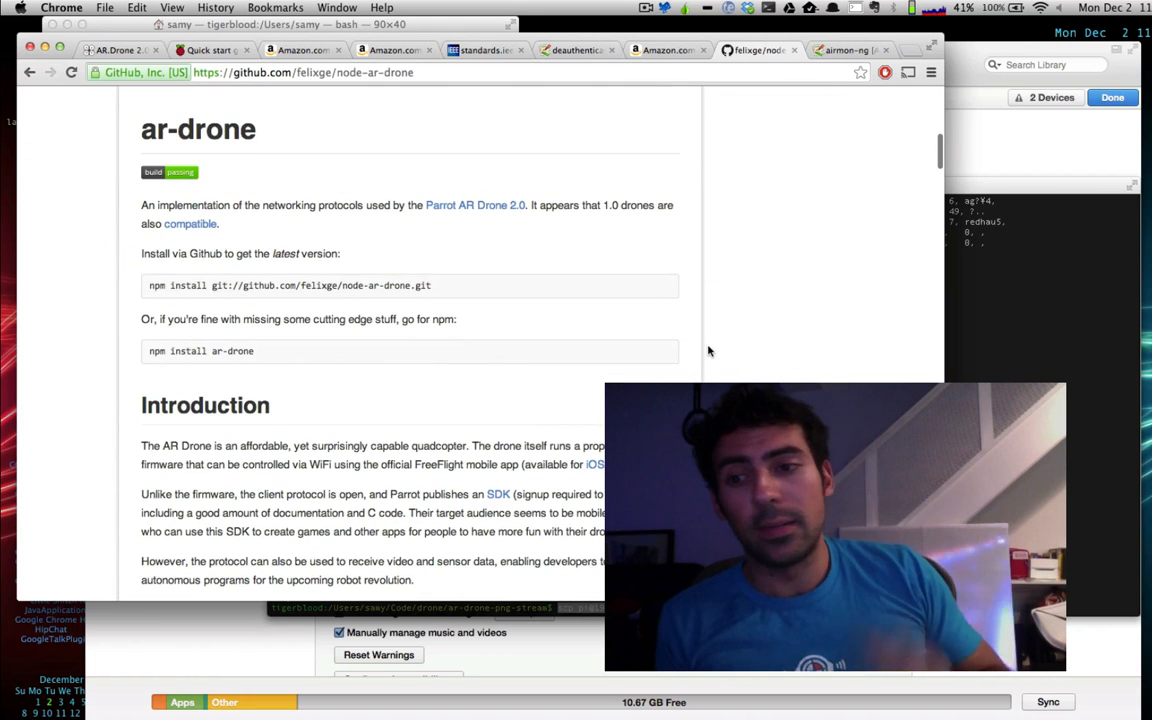
pyautogui.scroll(-3)
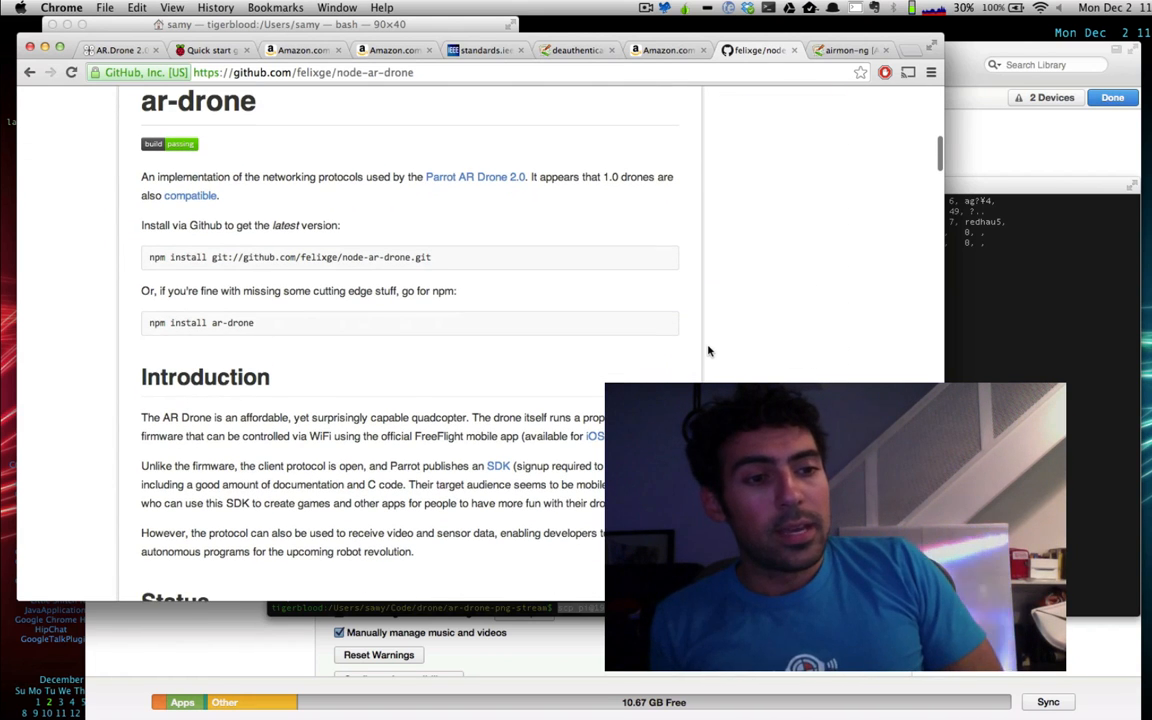
pyautogui.scroll(-3)
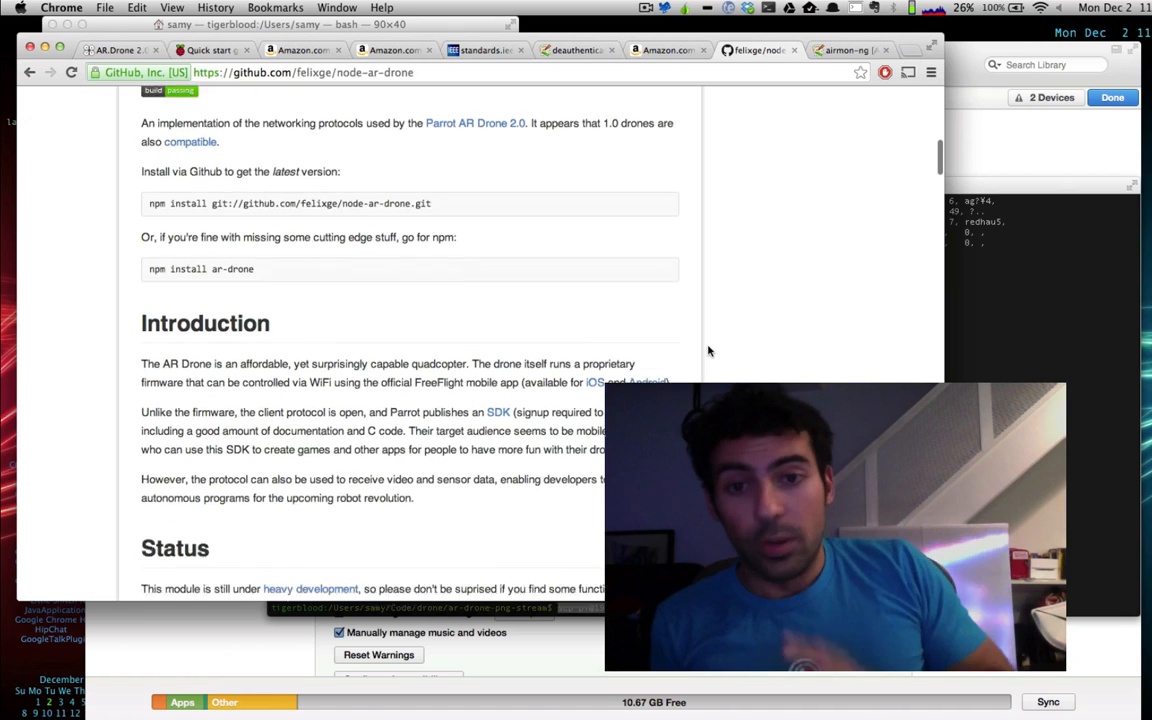
pyautogui.scroll(-3)
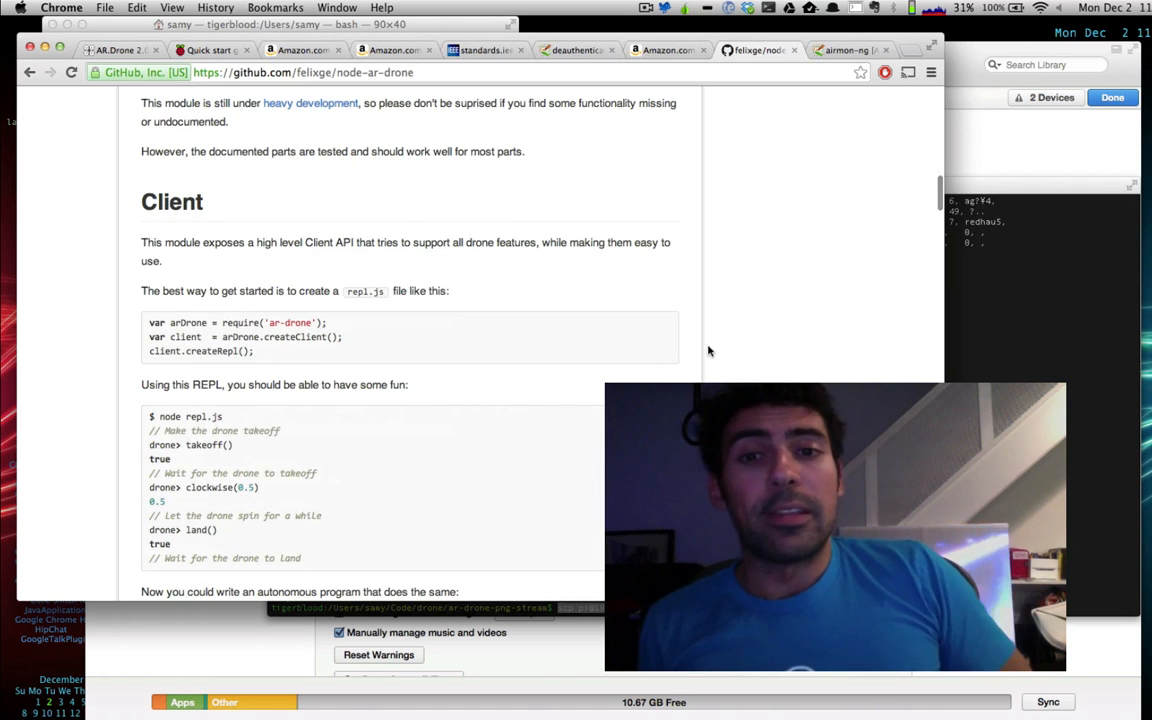
pyautogui.scroll(-3)
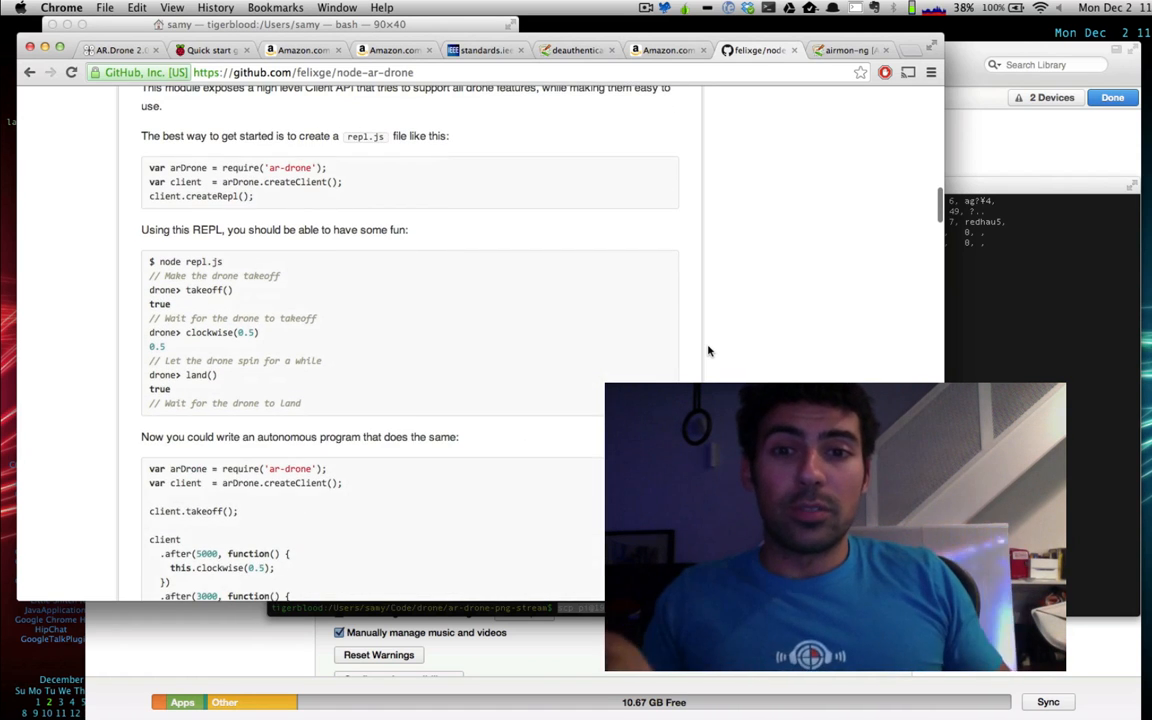
pyautogui.scroll(-3)
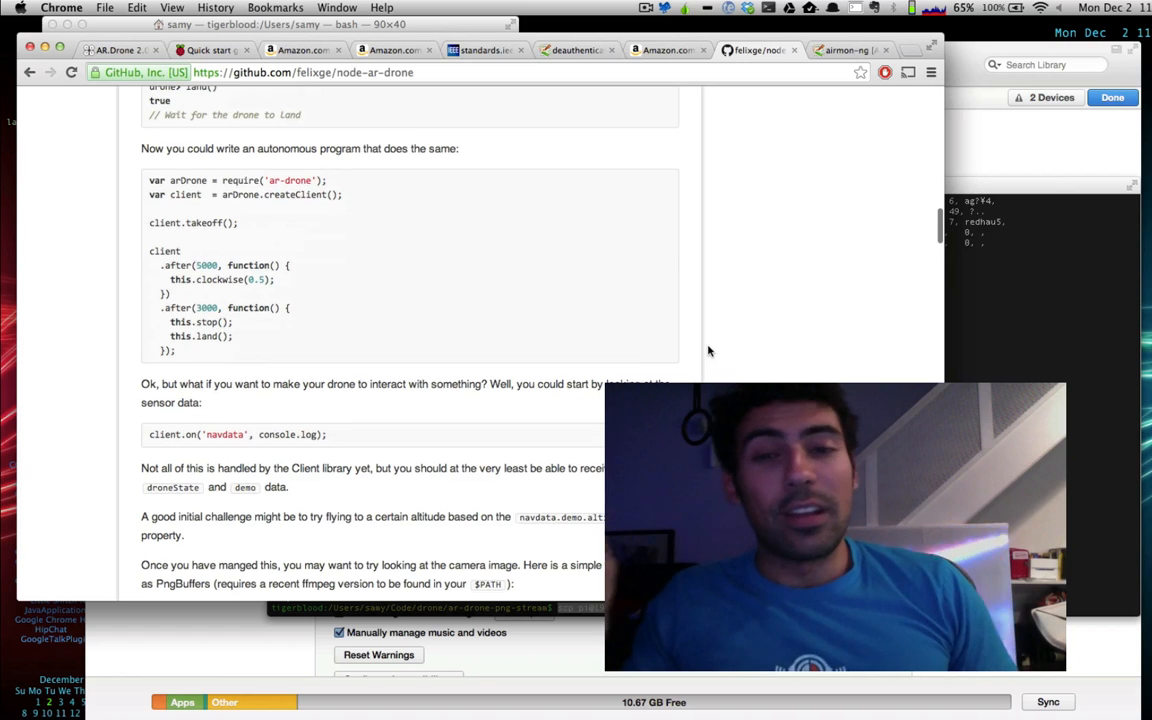
pyautogui.scroll(-3)
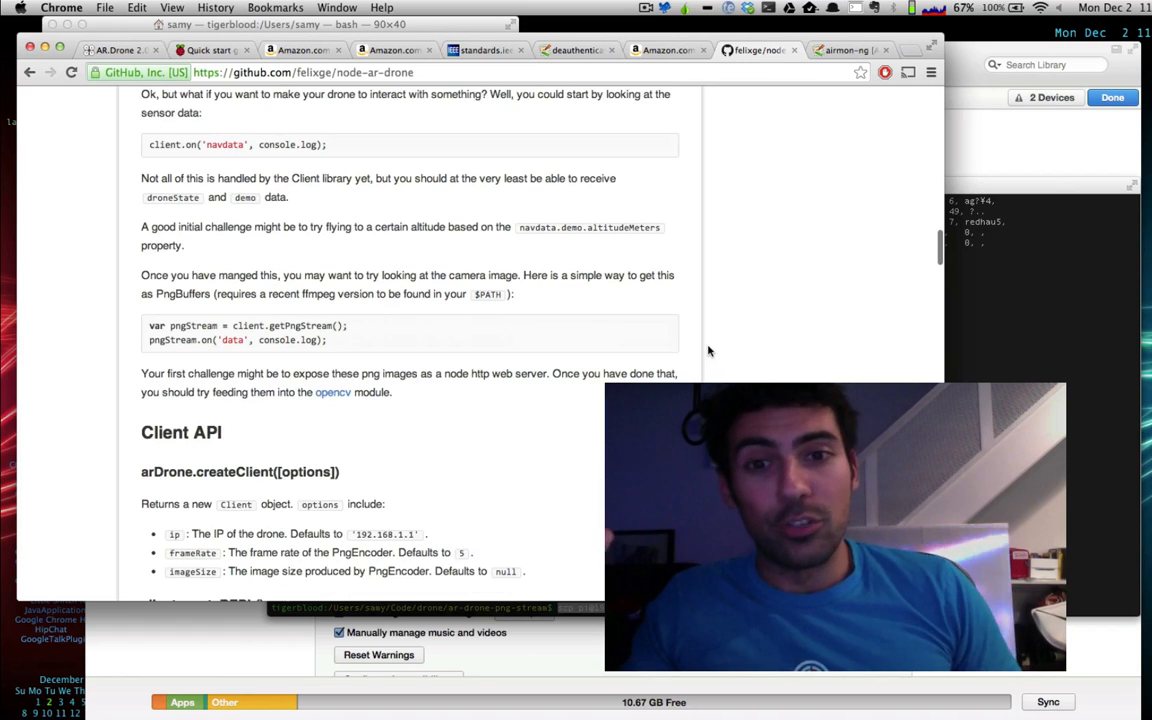
# Highlight PngBuffers and continue down the README into the Client API commands
pyautogui.doubleClick(180, 292)
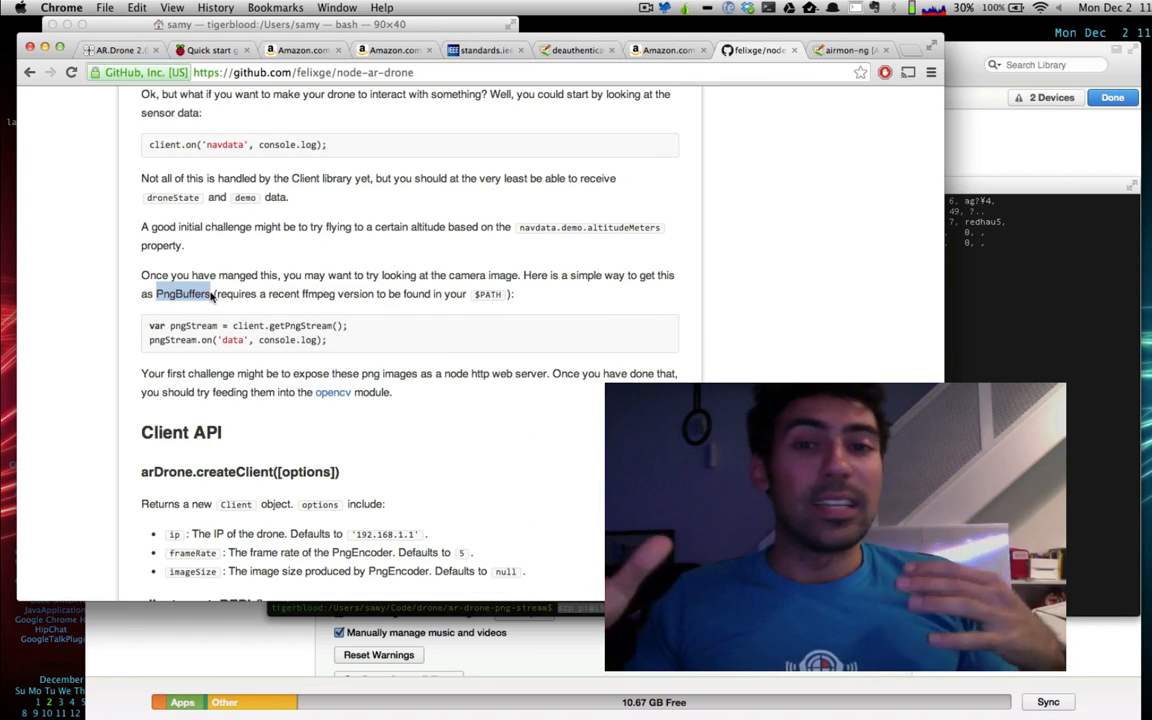
pyautogui.scroll(-3)
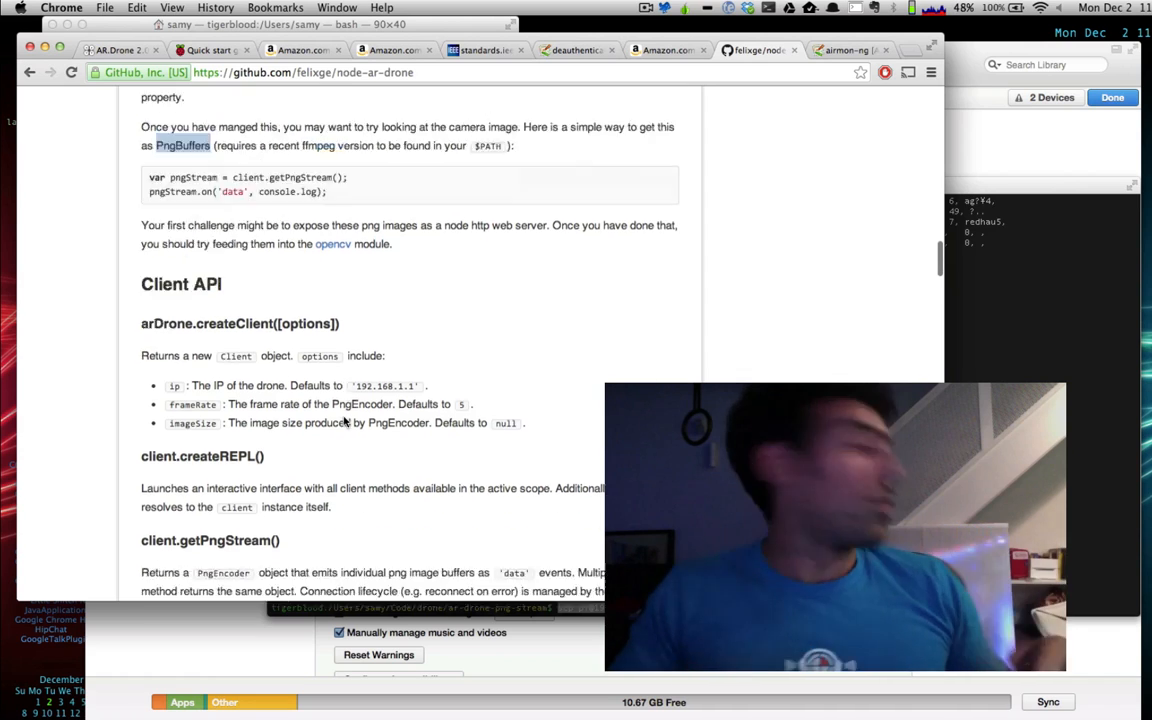
pyautogui.scroll(-3)
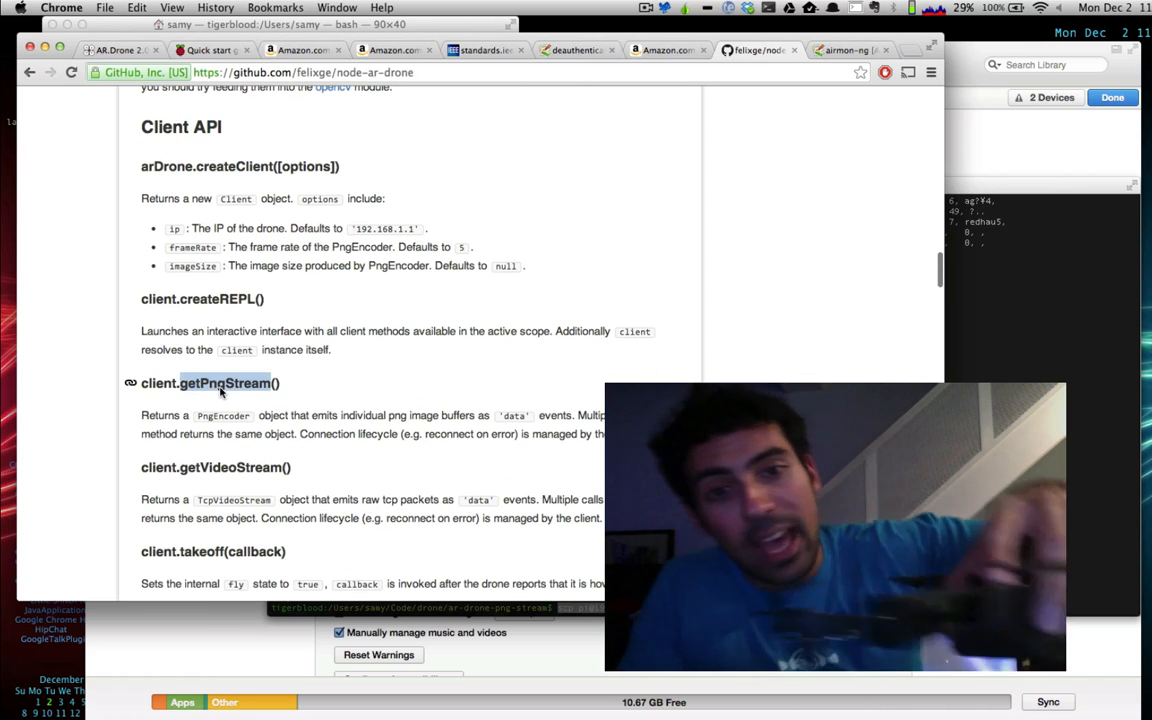
pyautogui.scroll(-3)
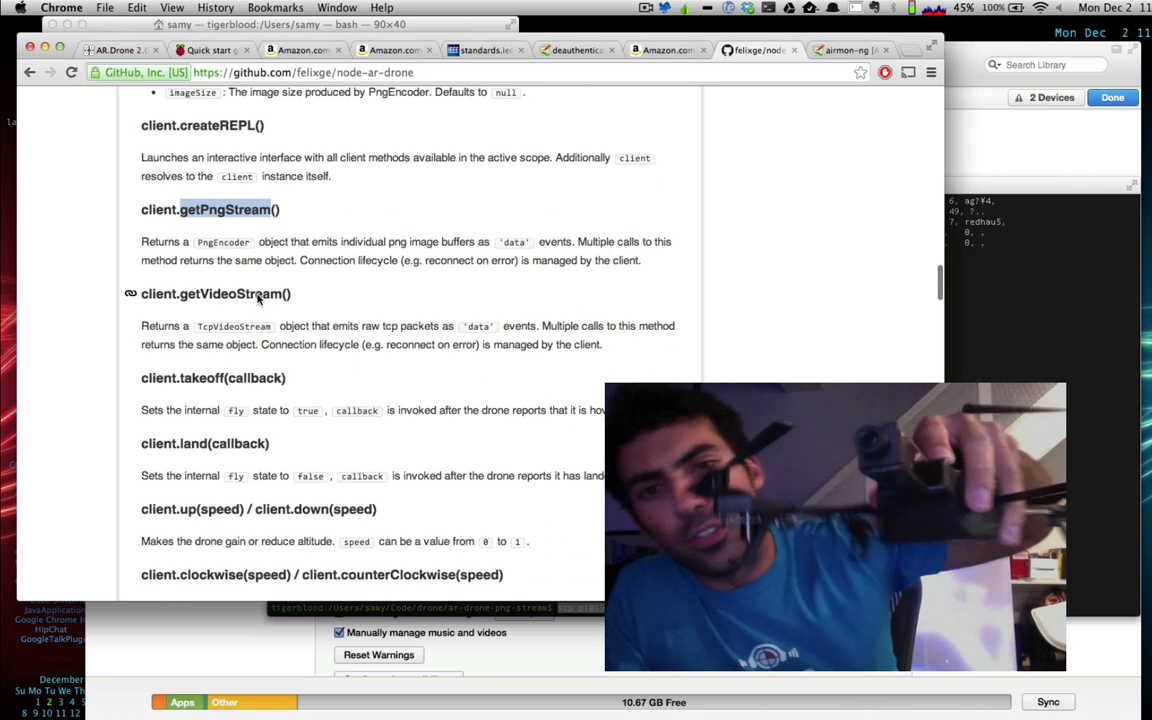
pyautogui.scroll(-3)
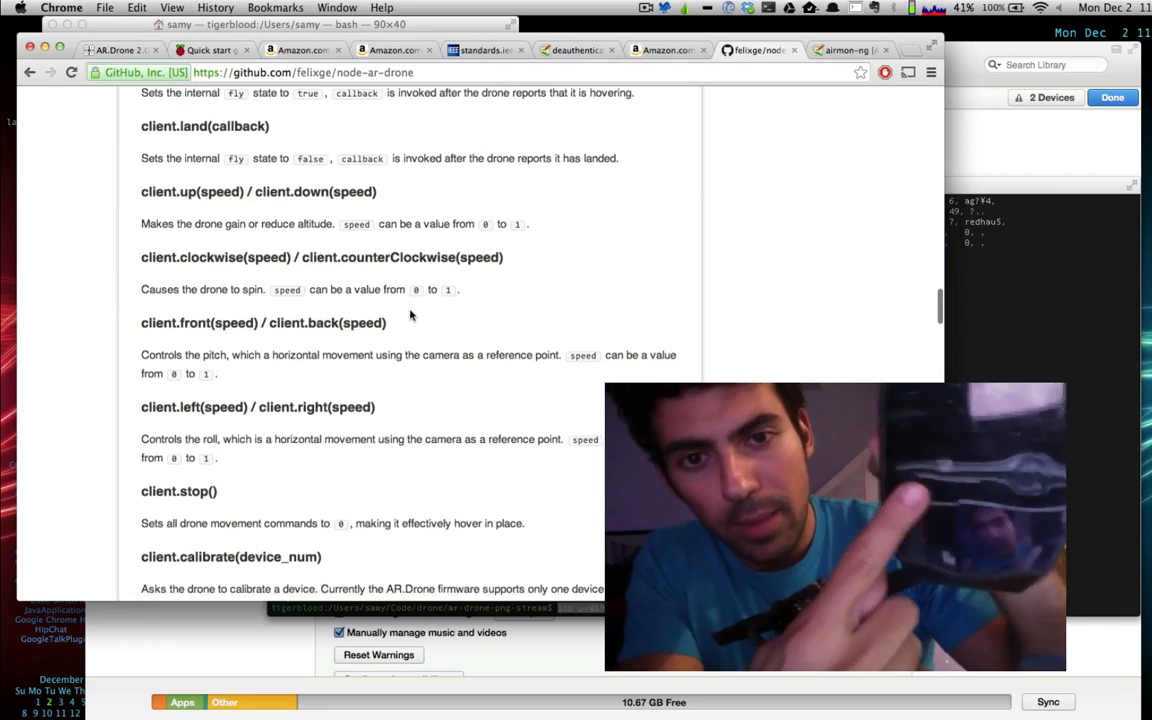
pyautogui.scroll(-3)
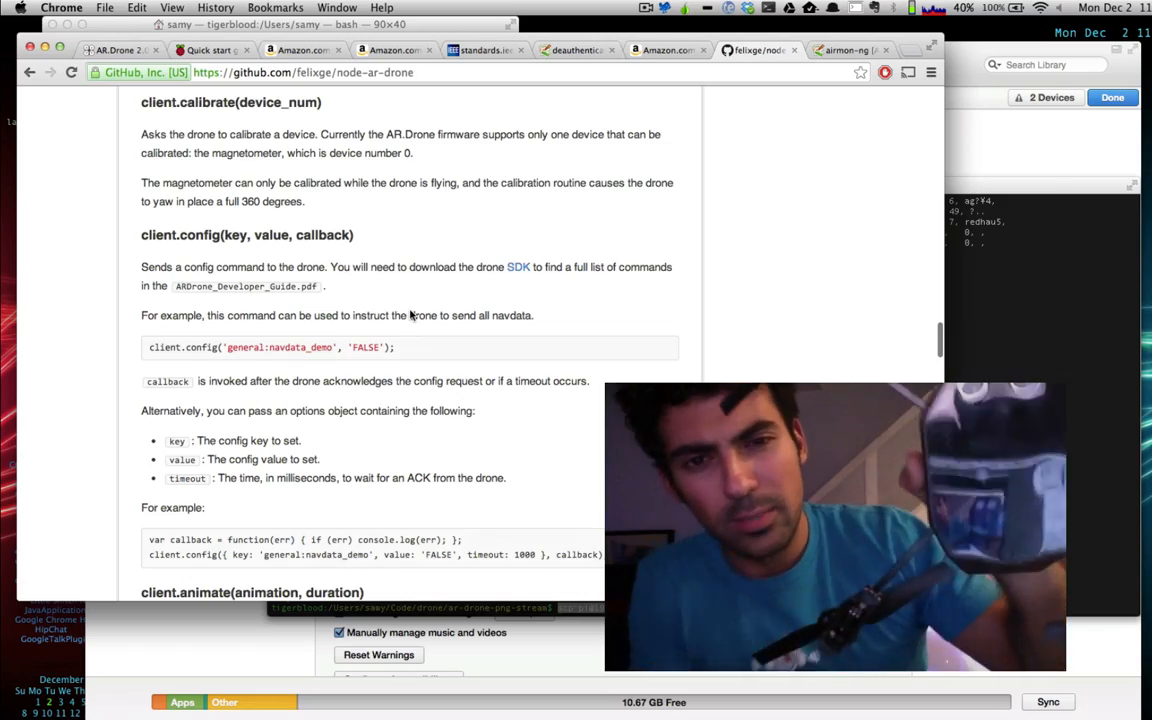
pyautogui.scroll(-3)
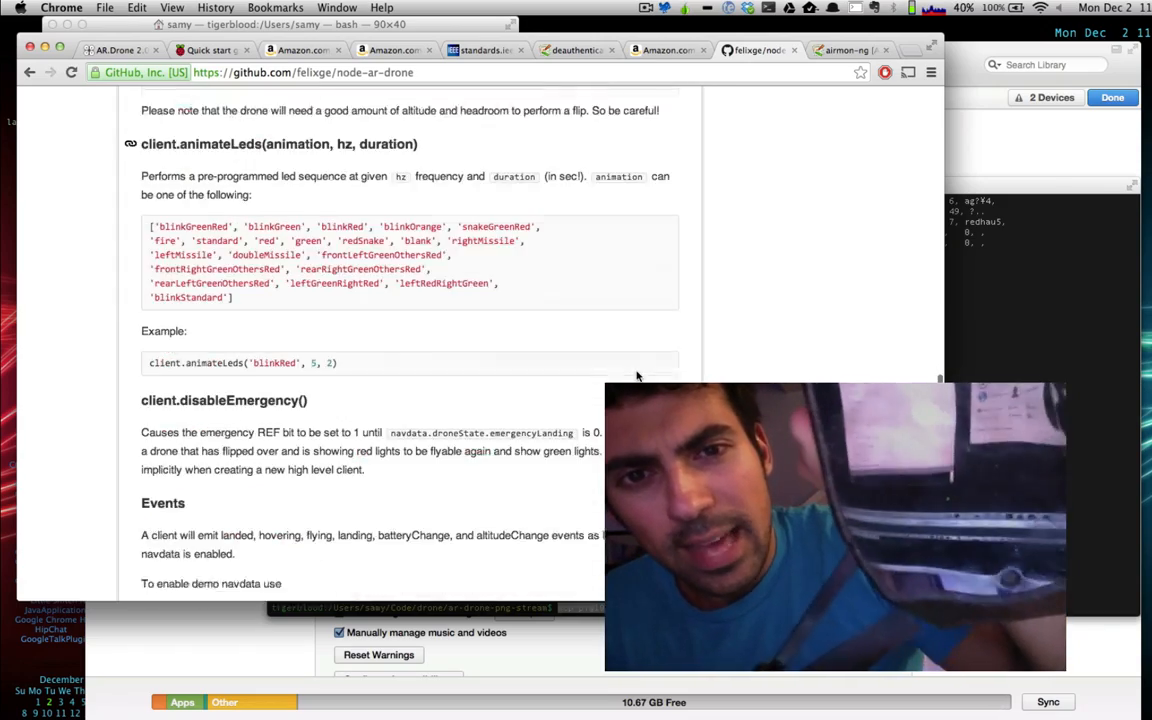
pyautogui.scroll(-3)
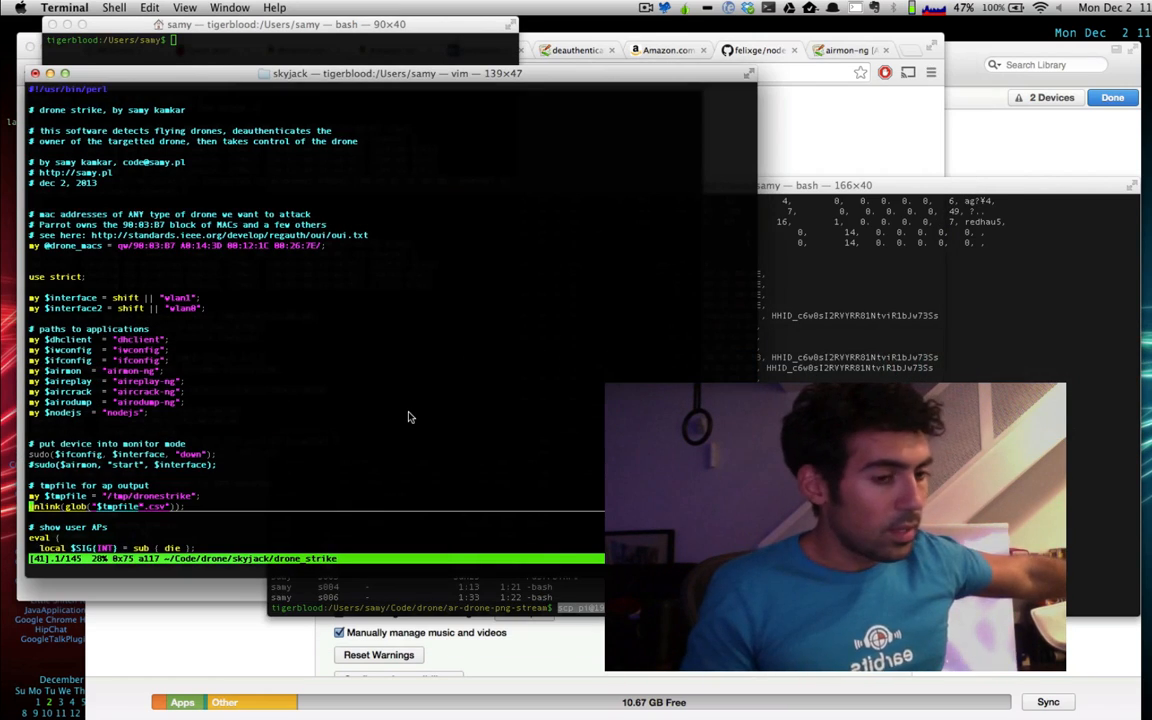
# Scroll the drone_strike Perl source in vim through its setup and monitor-mode code
pyautogui.scroll(-3)
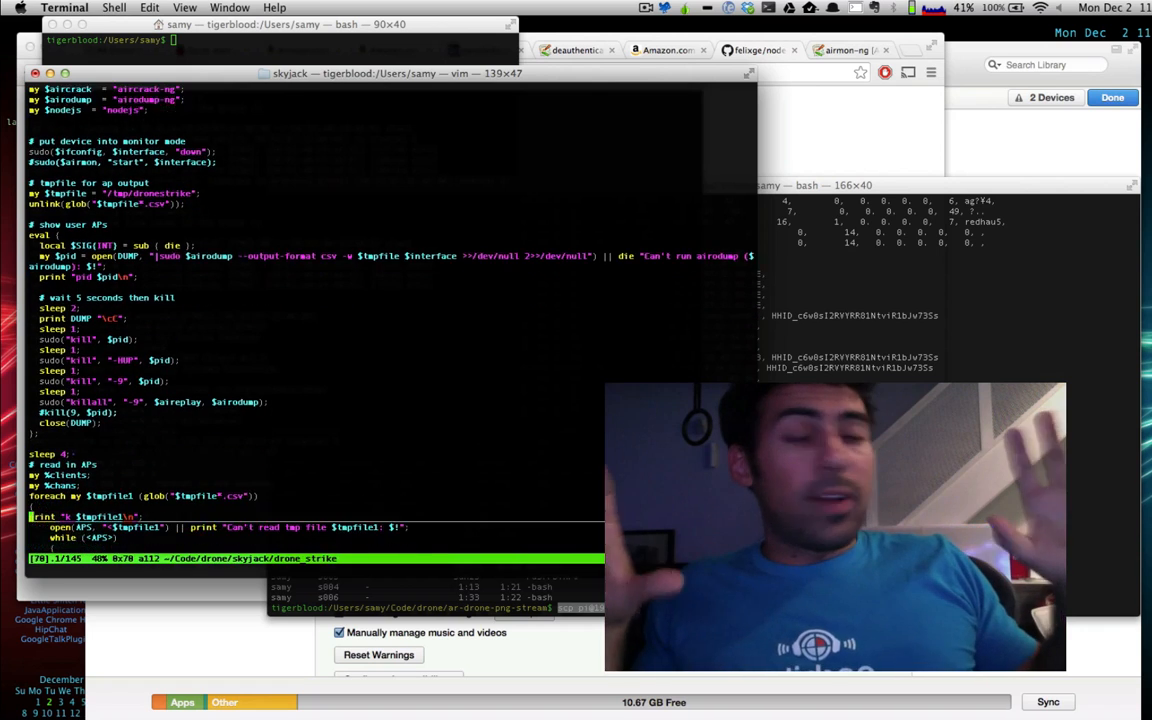
pyautogui.scroll(-3)
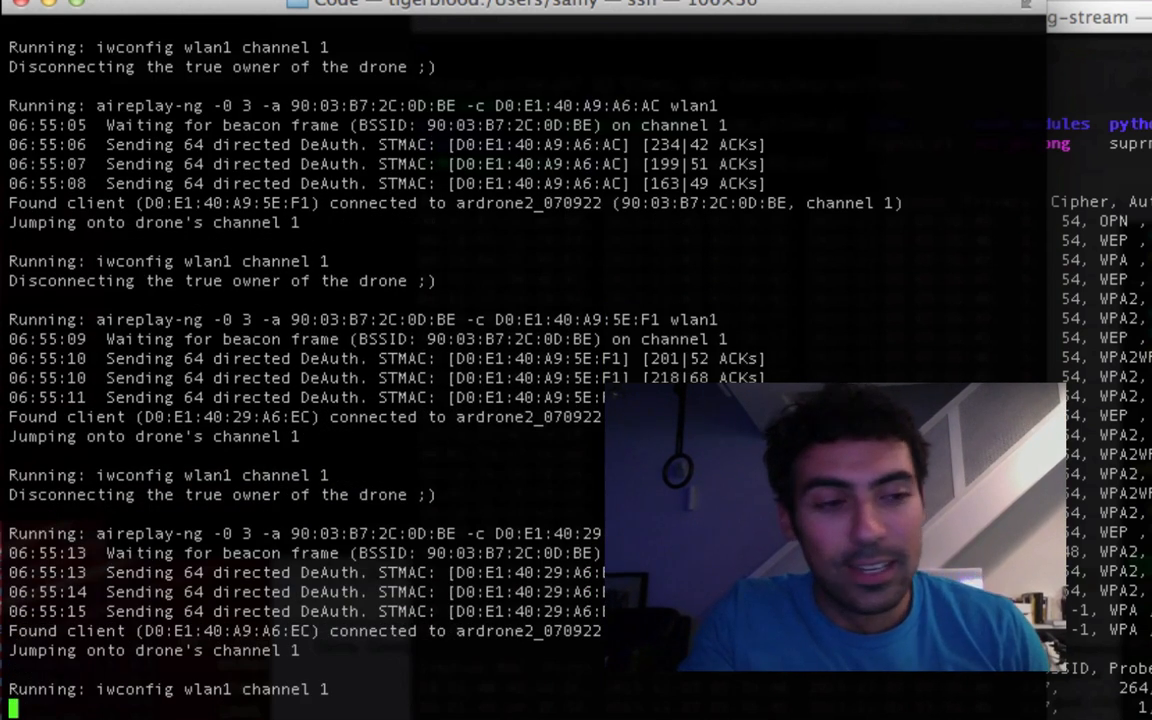
# Scroll the aireplay-ng deauth log showing clients of ardrone2_070922 being disconnected
pyautogui.scroll(-3)
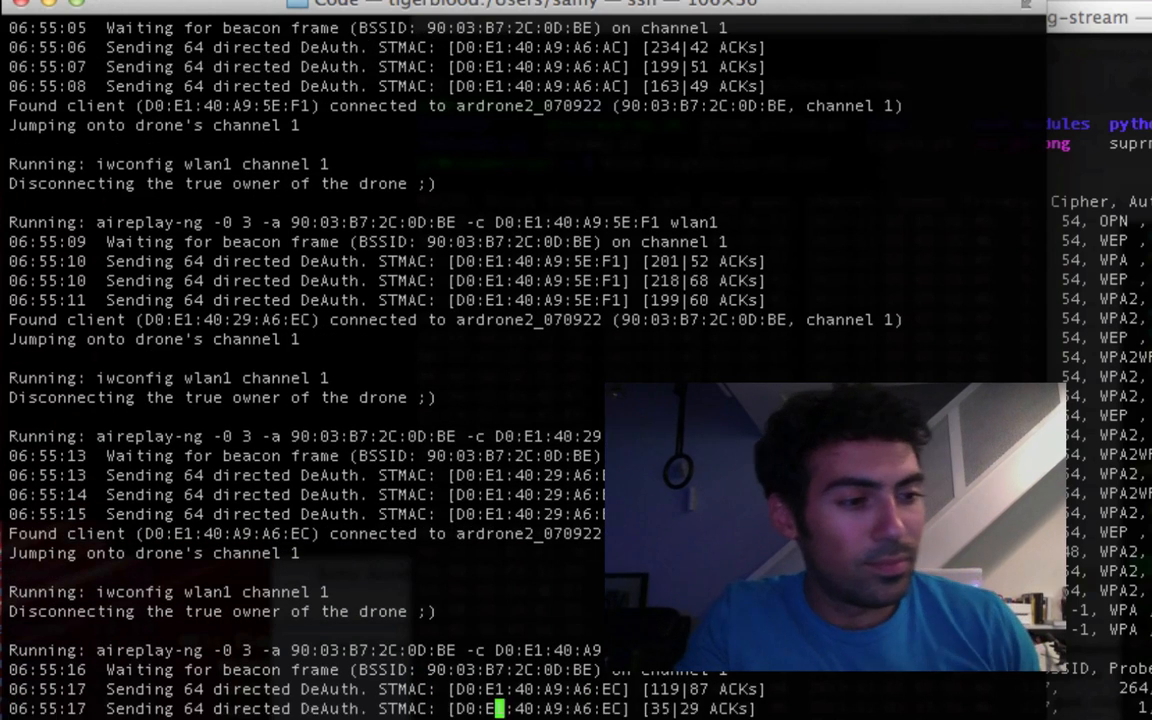
pyautogui.scroll(-3)
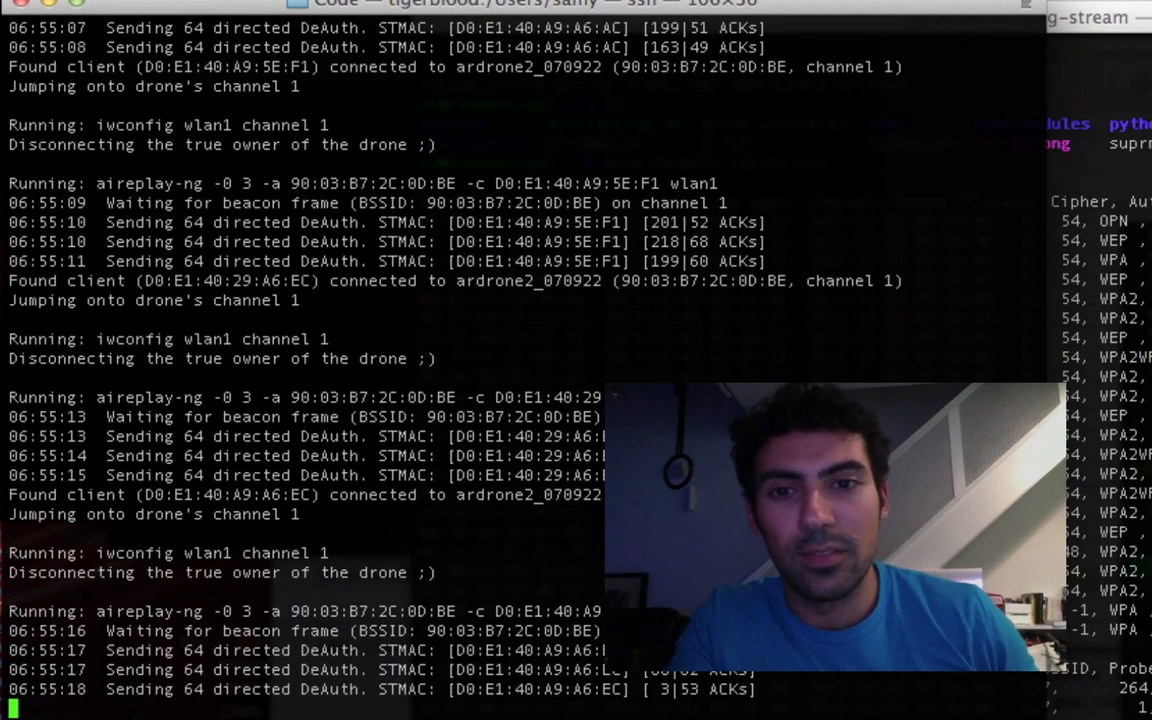